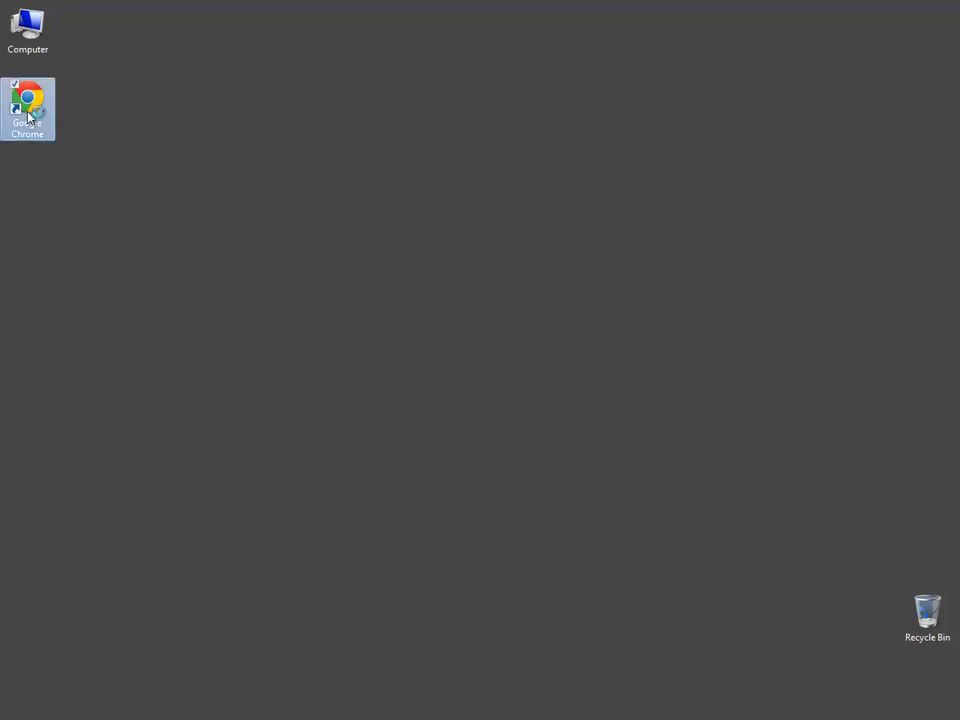
Launch Chrome from the desktop and load the MIT App Inventor 2 bookmark
double_click(28, 108)
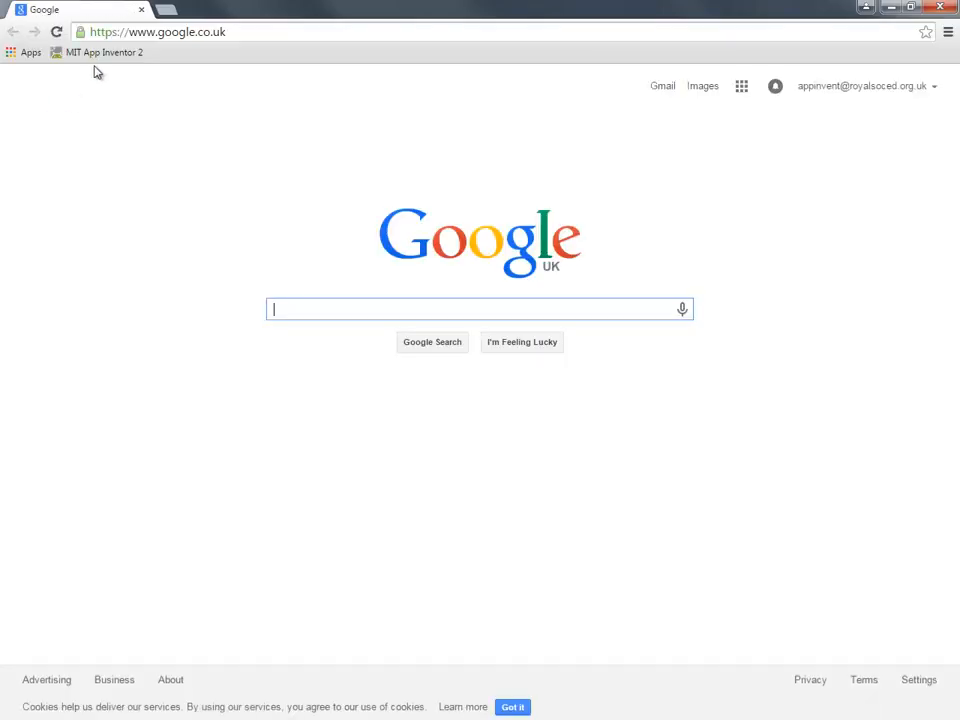
left_click(104, 52)
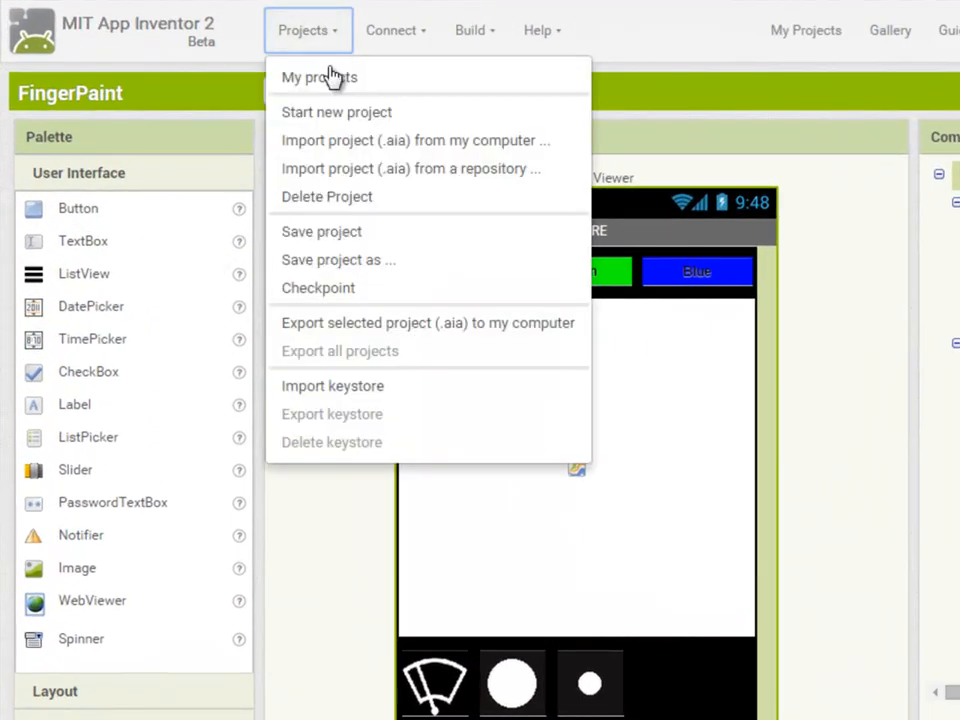
Start a new project named MoleMasher from the Projects menu
left_click(318, 76)
type("MoleMa")
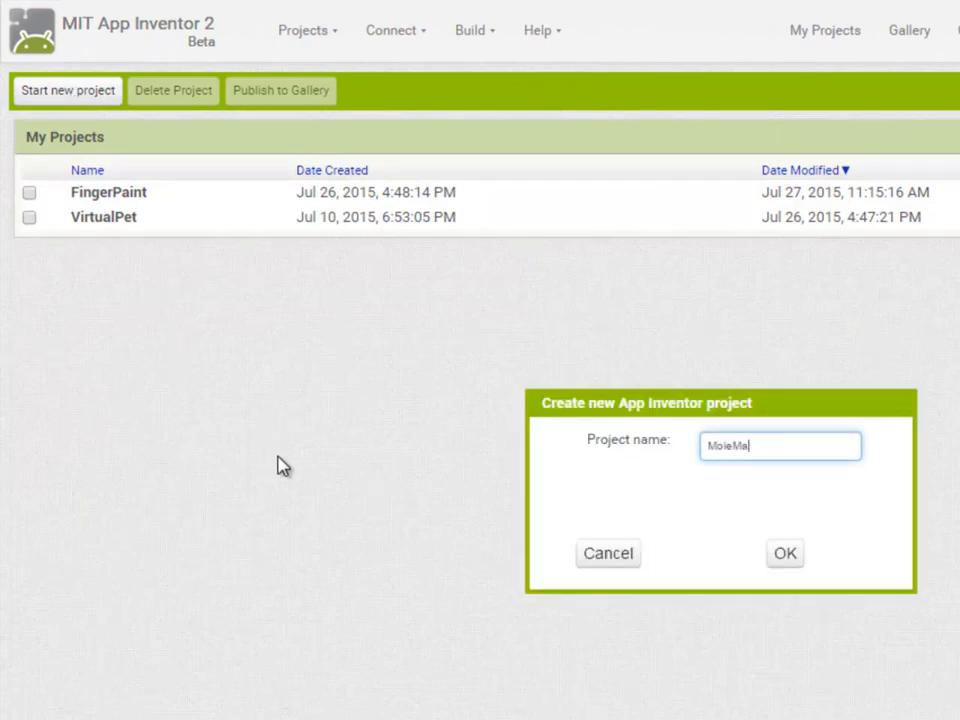
type("sher")
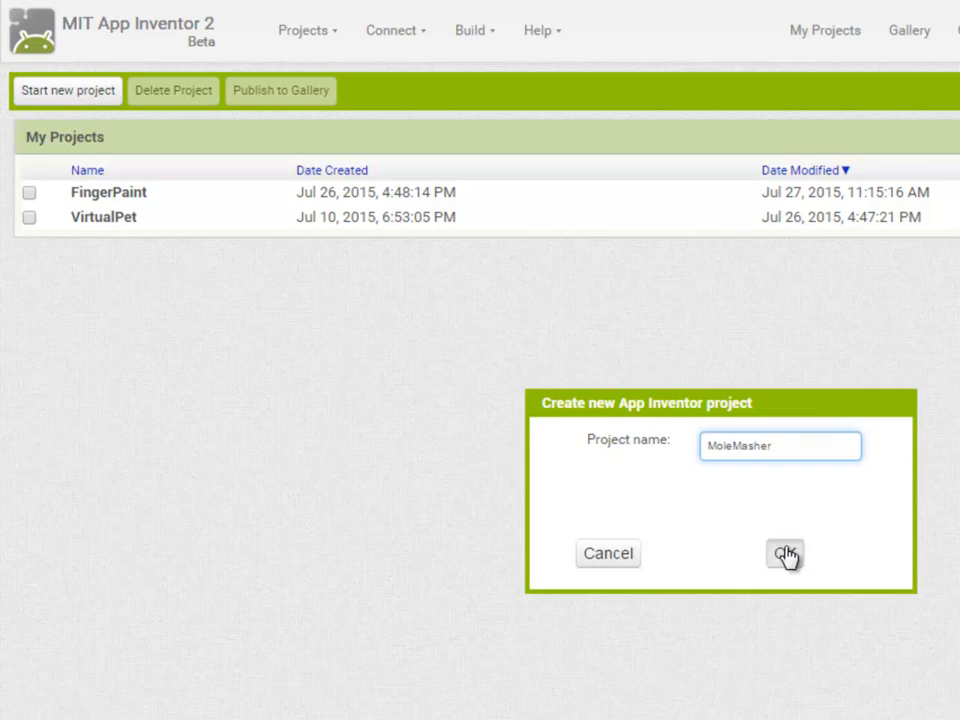
left_click(784, 552)
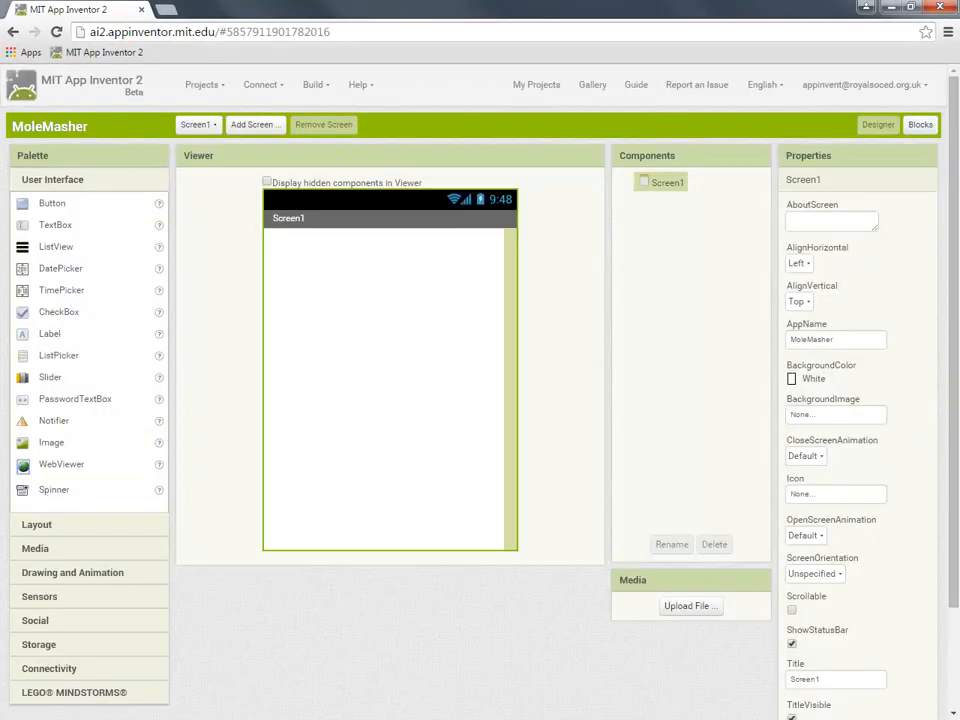
Set Screen1's Title to 'Mole Masher! by YOUR NAME HERE' in full-screen view
key("f11")
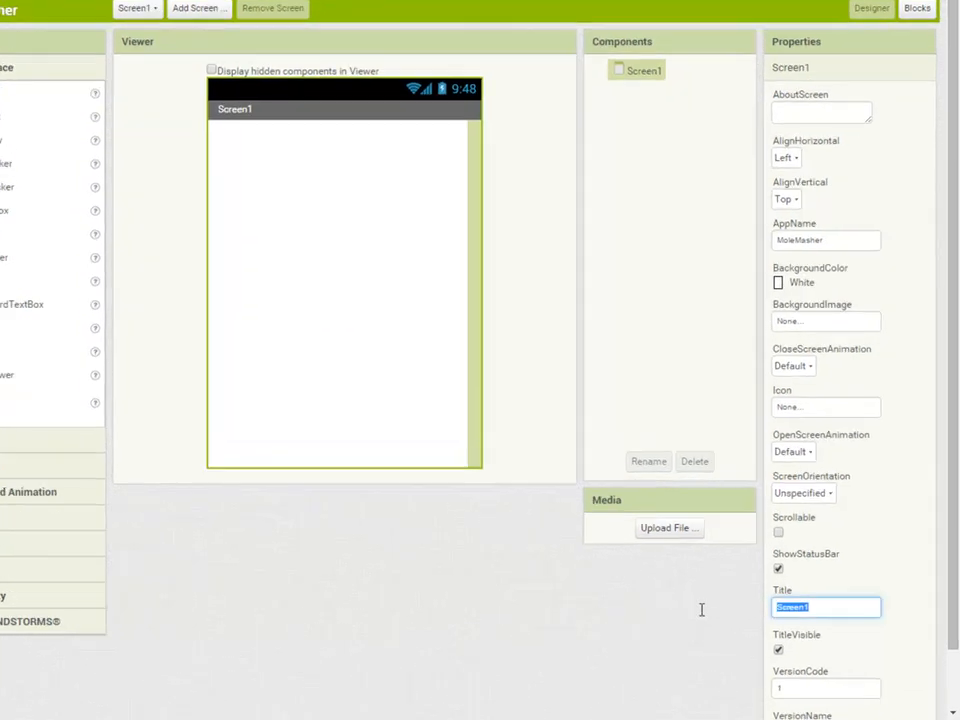
type("Mole M")
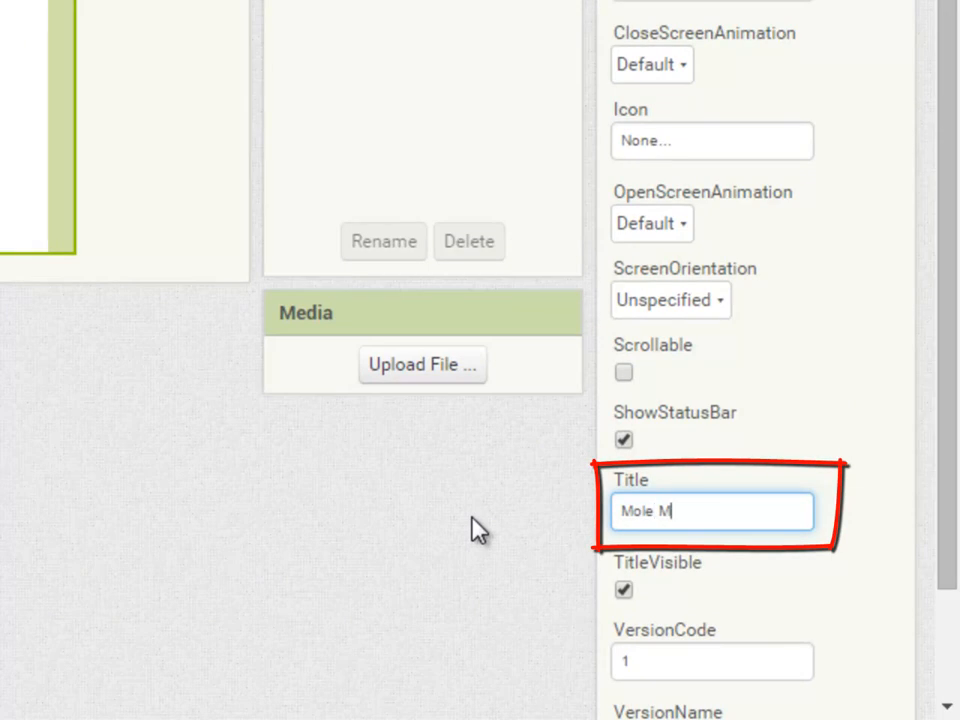
type("asher! by")
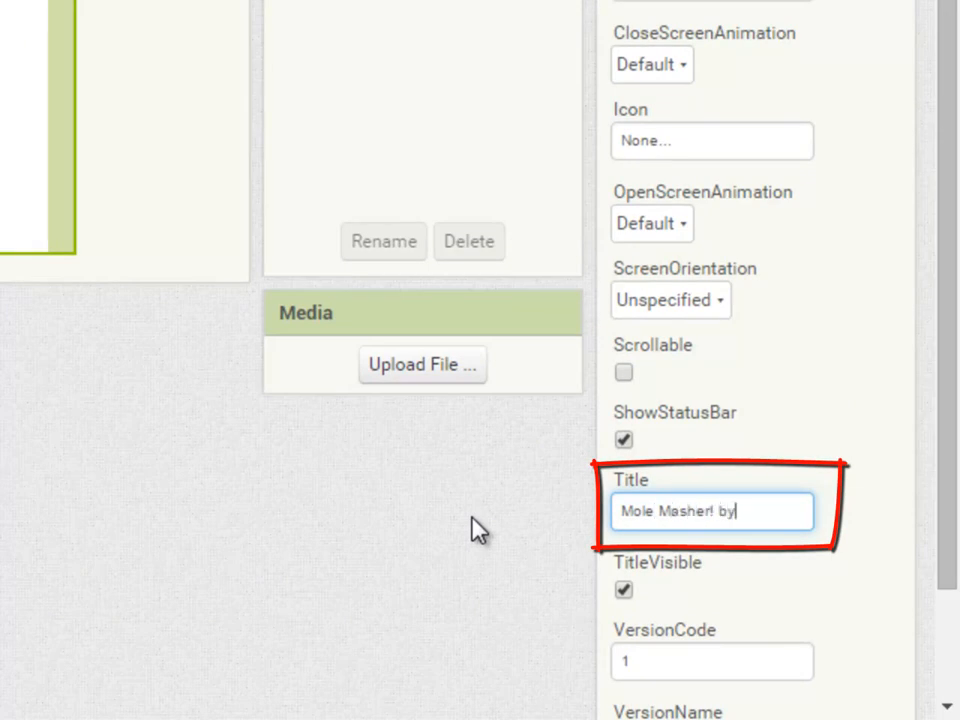
type("YOUR NAME")
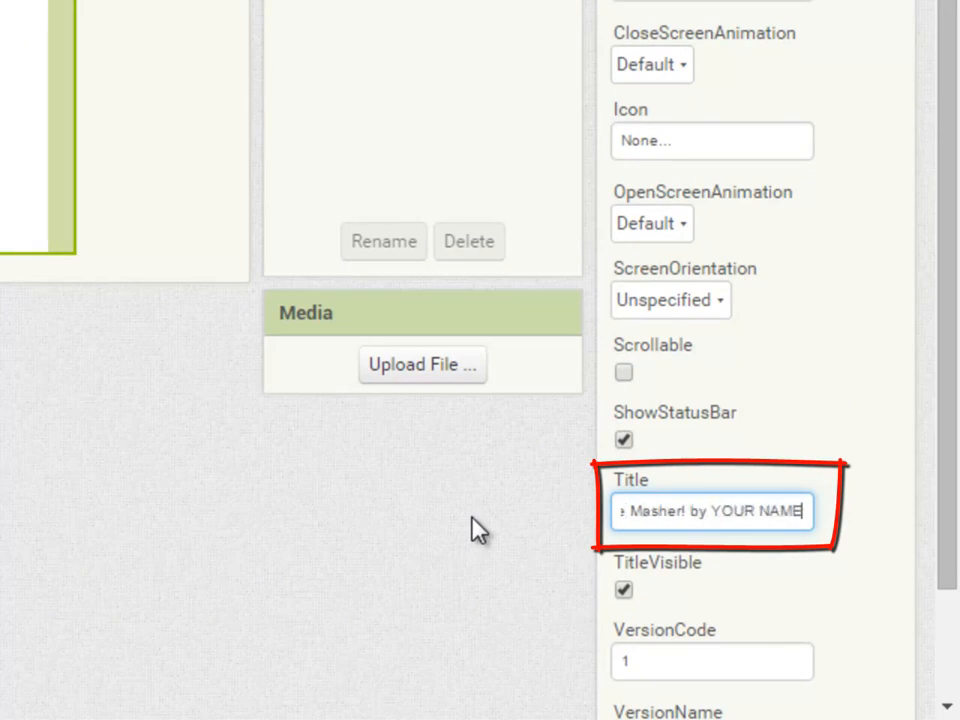
type("HERE")
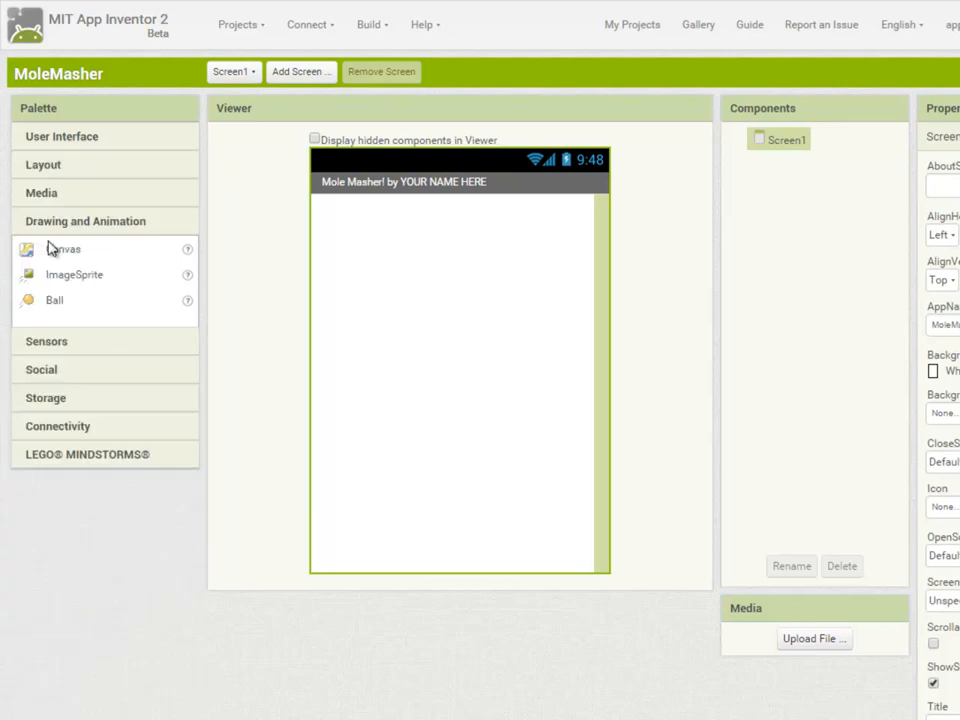
Add a Canvas to the screen and make its background colour Green
left_click_drag(64, 248, 340, 224)
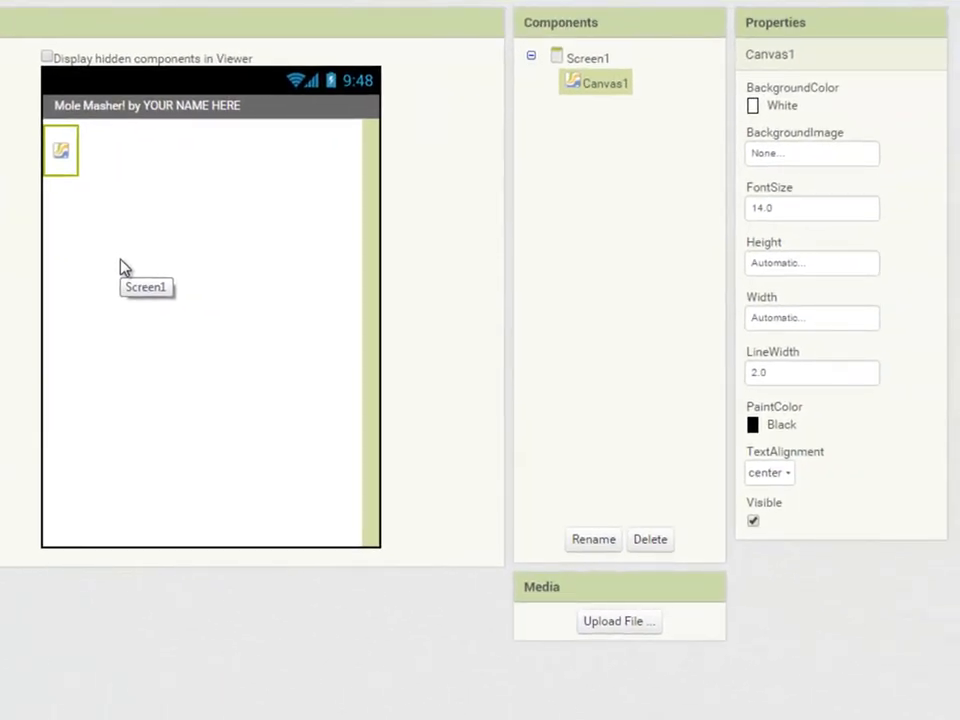
left_click(752, 104)
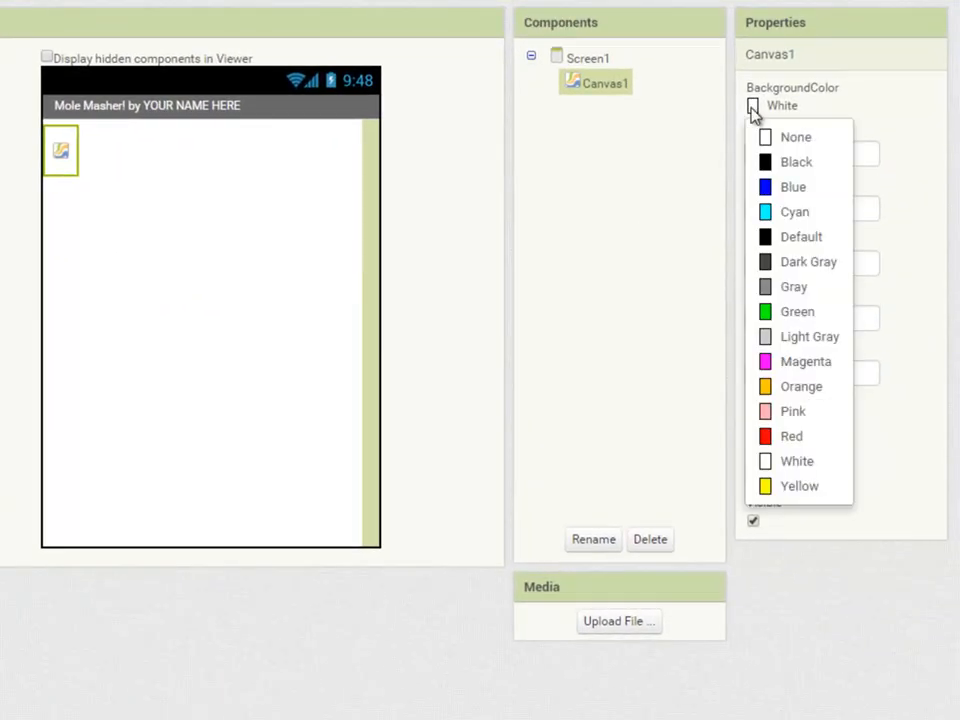
left_click(796, 312)
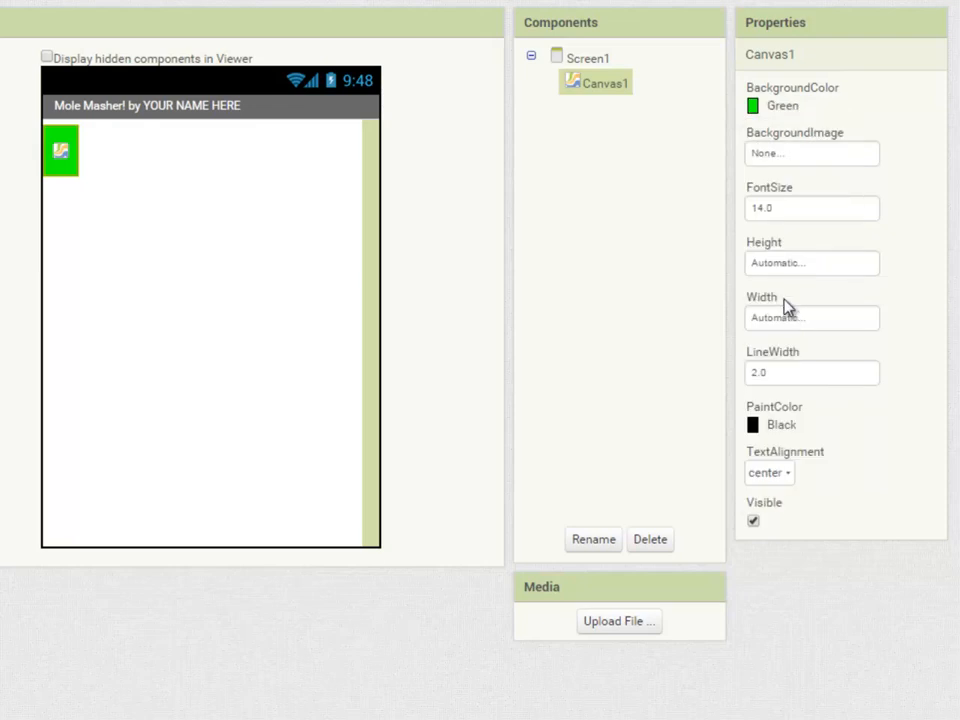
Size the canvas to Fill parent width and a fixed 300 pixel height
left_click(812, 316)
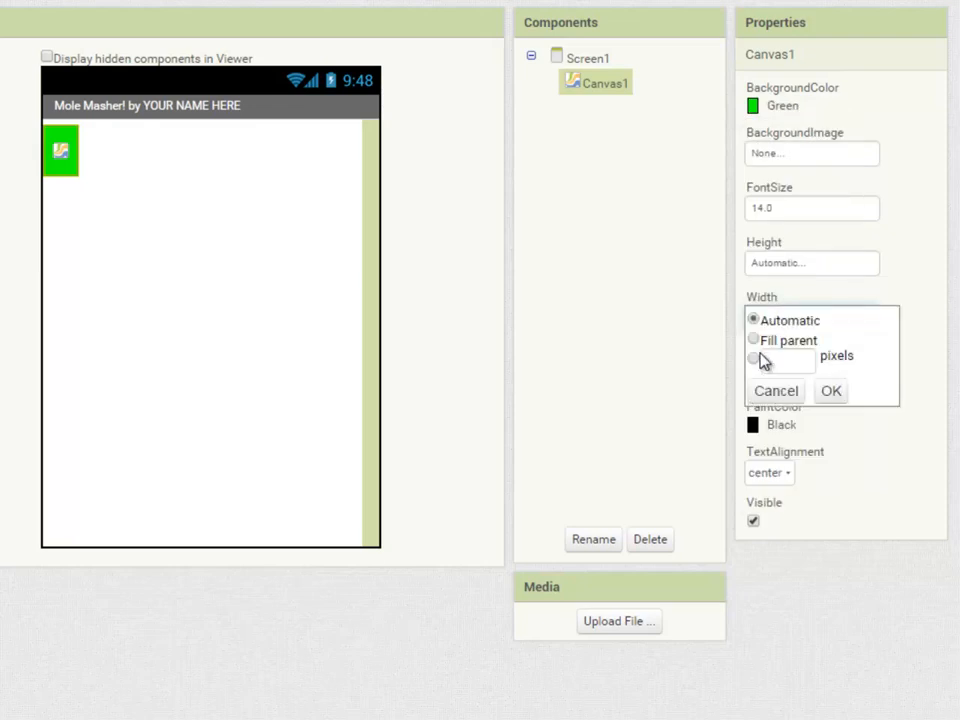
left_click(752, 338)
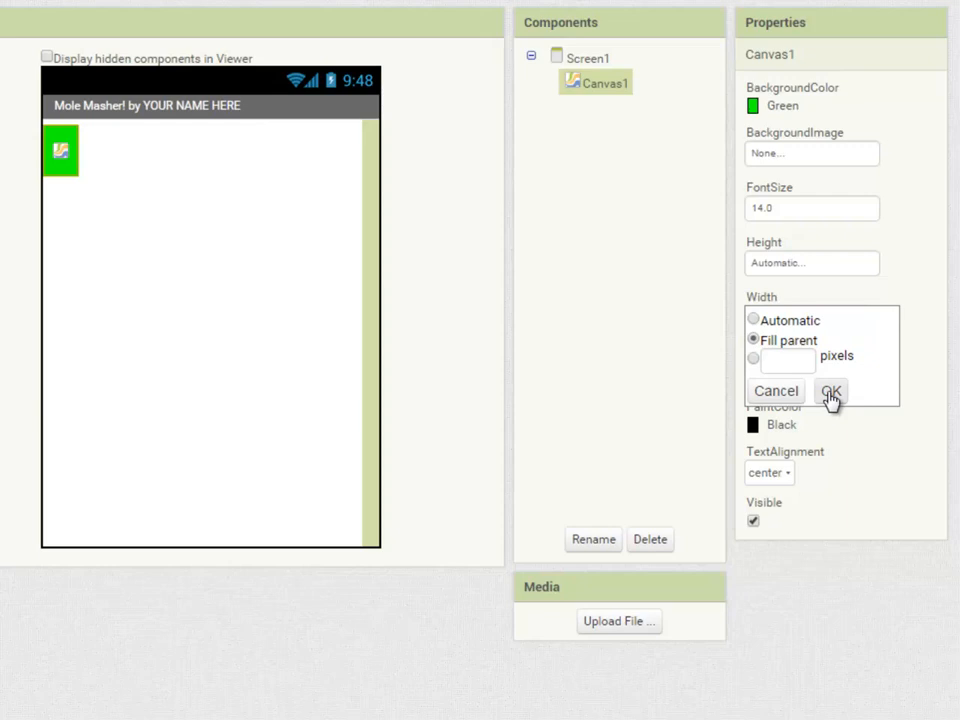
left_click(832, 390)
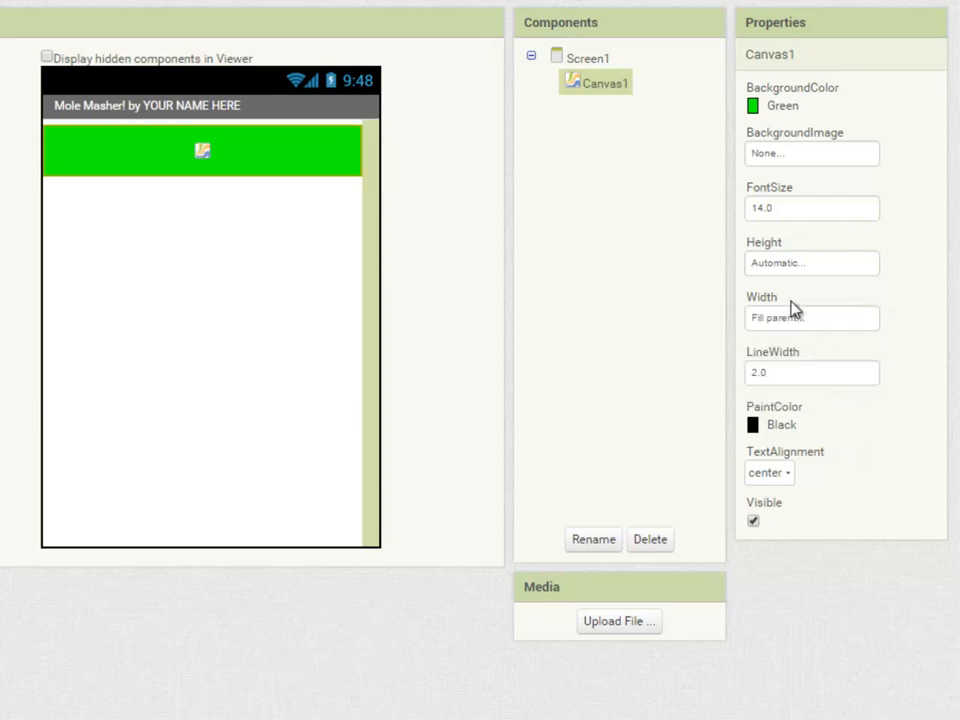
left_click(812, 264)
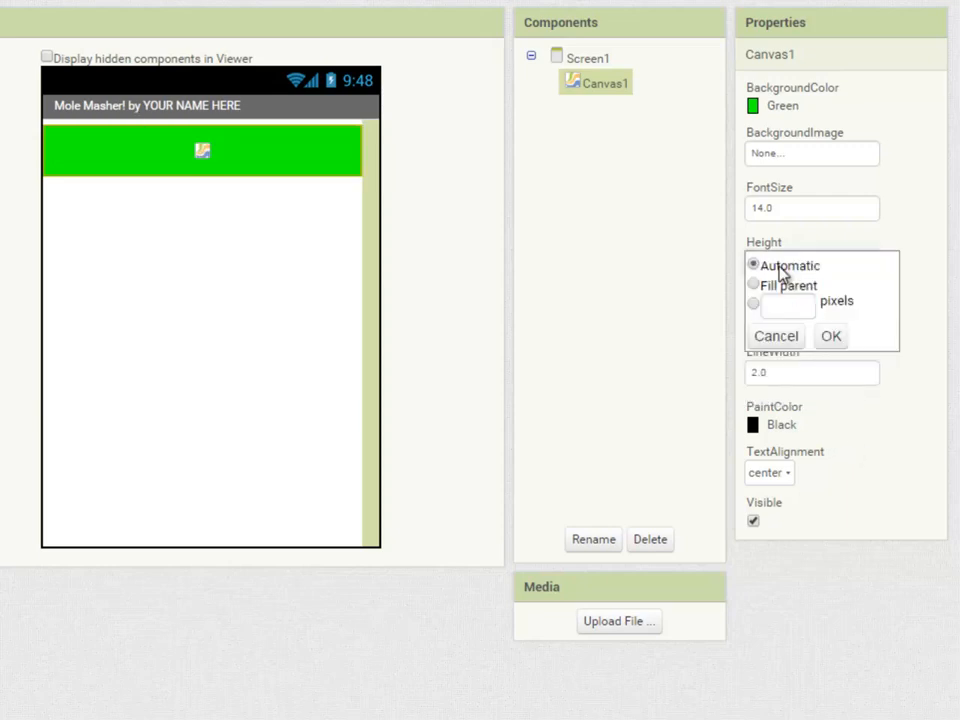
left_click(752, 304)
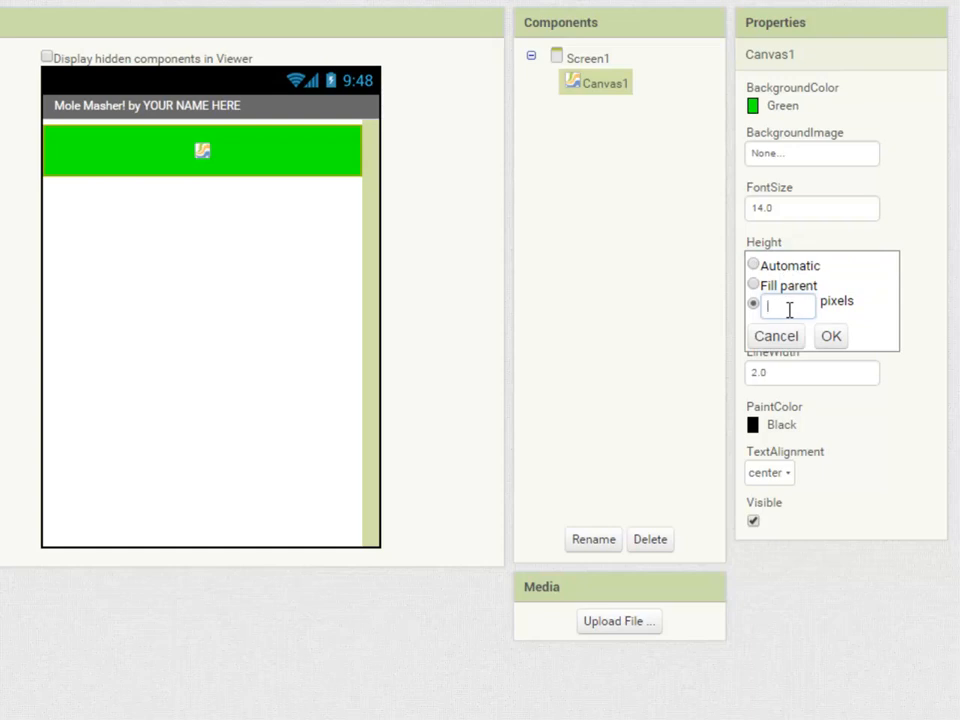
type("300")
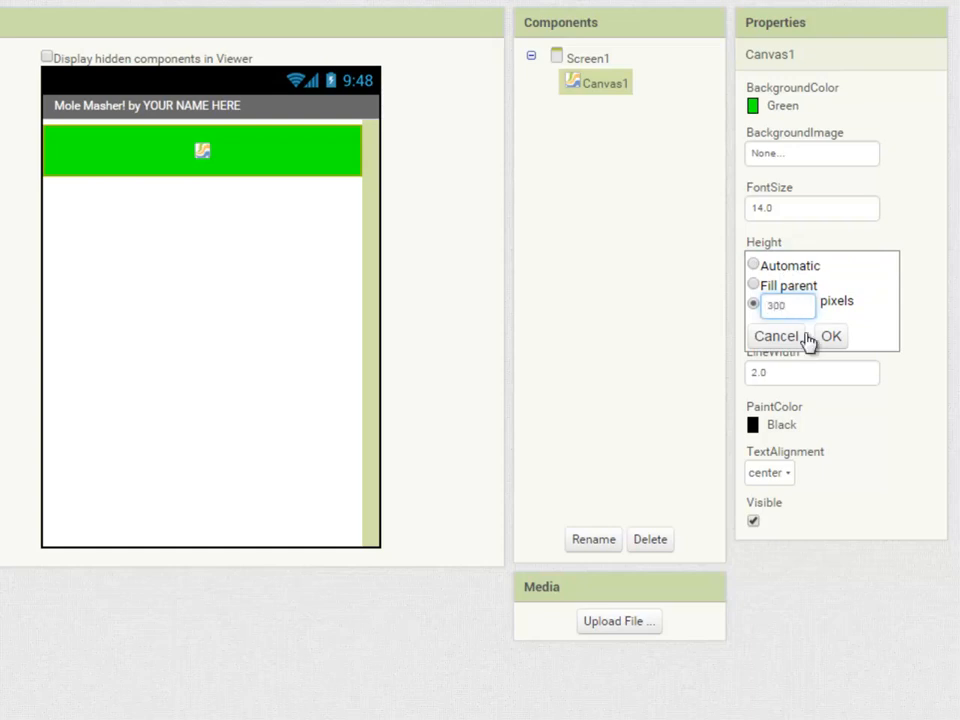
left_click(832, 336)
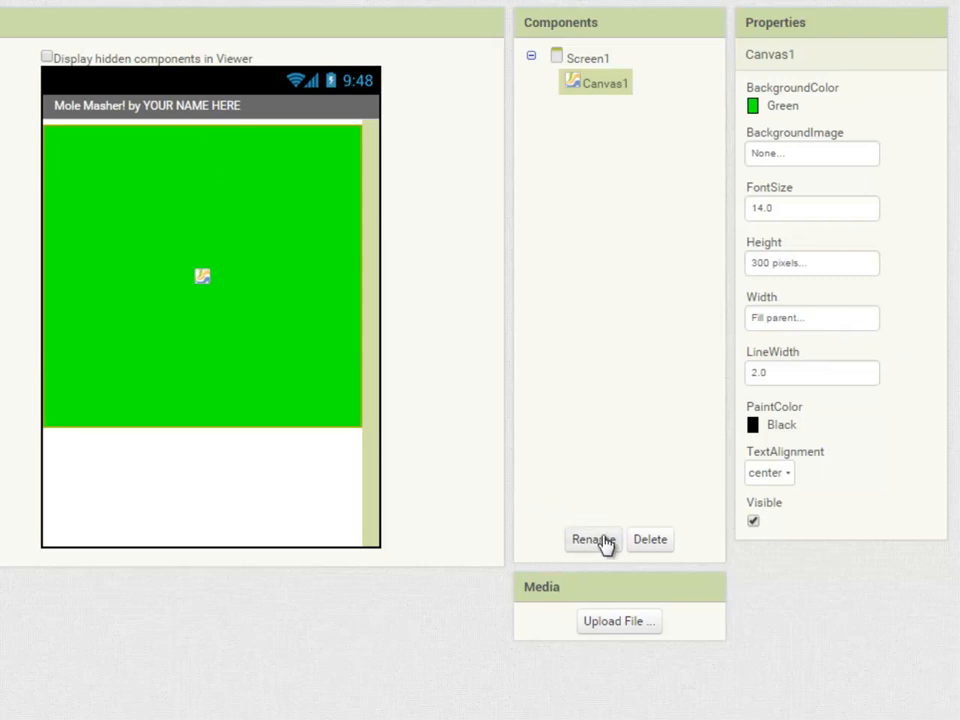
Rename Canvas1 to CanvasField
left_click(592, 540)
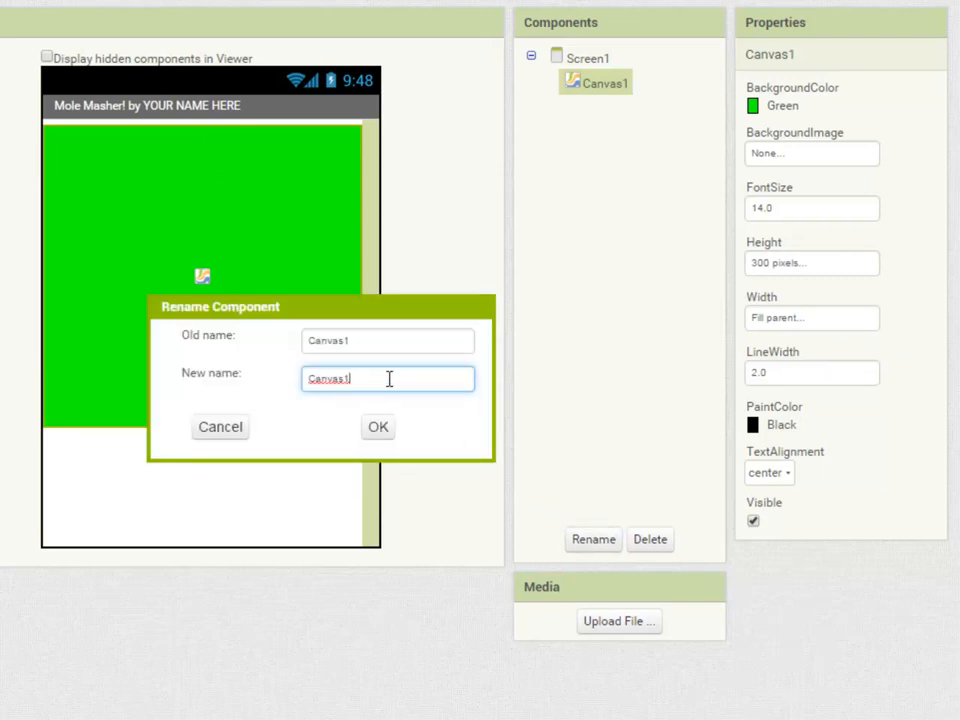
type("CanvasField")
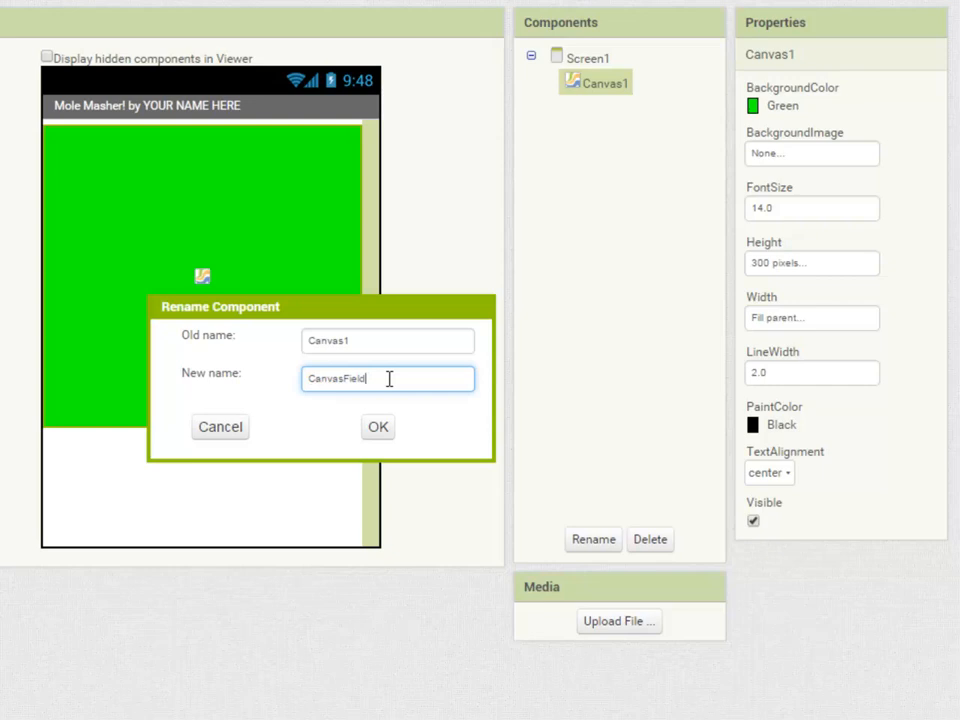
left_click(376, 428)
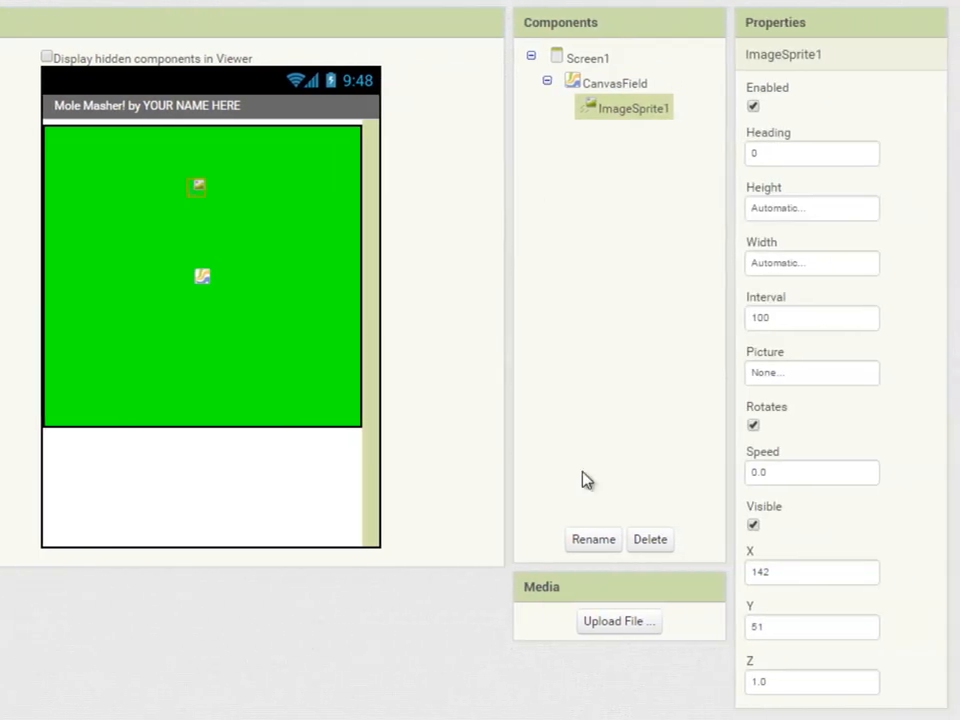
Rename ImageSprite1 to ImageSpriteMole
left_click(592, 540)
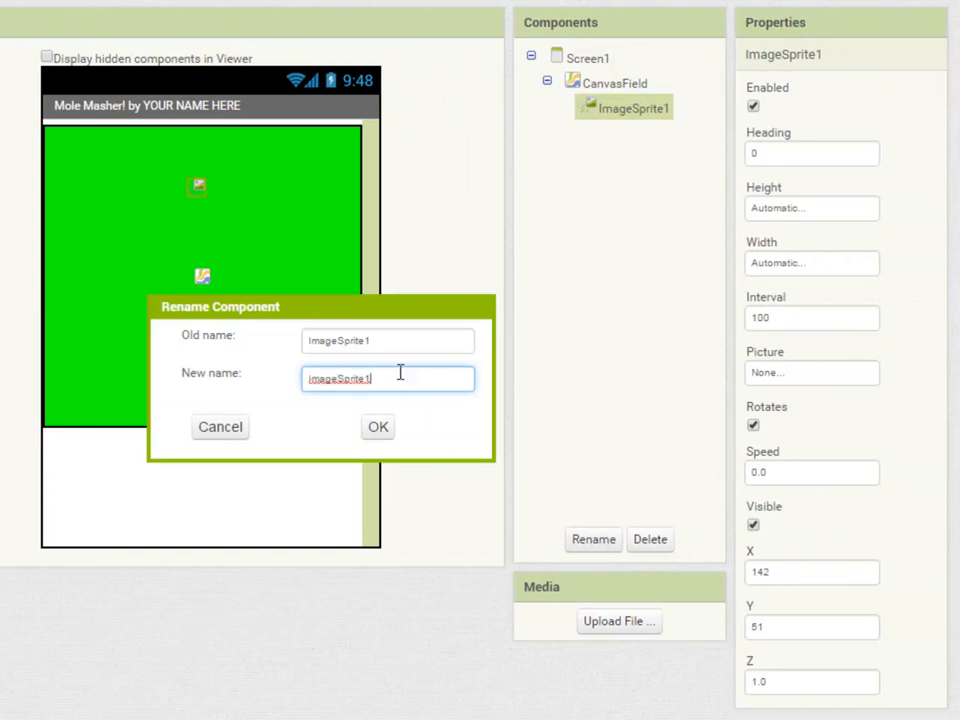
type("Mole")
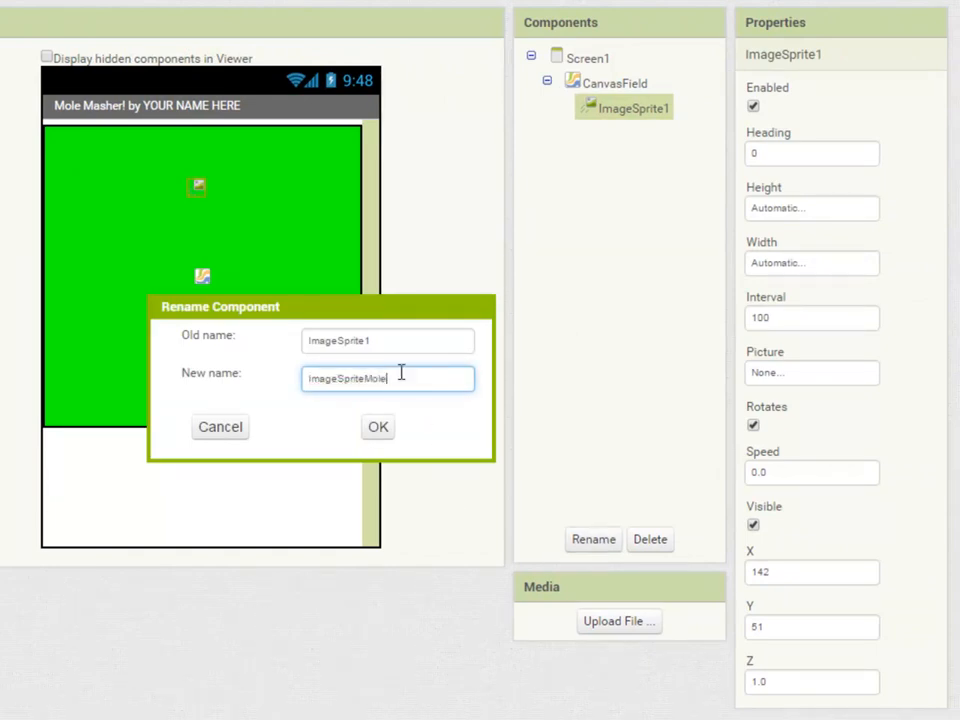
left_click(376, 426)
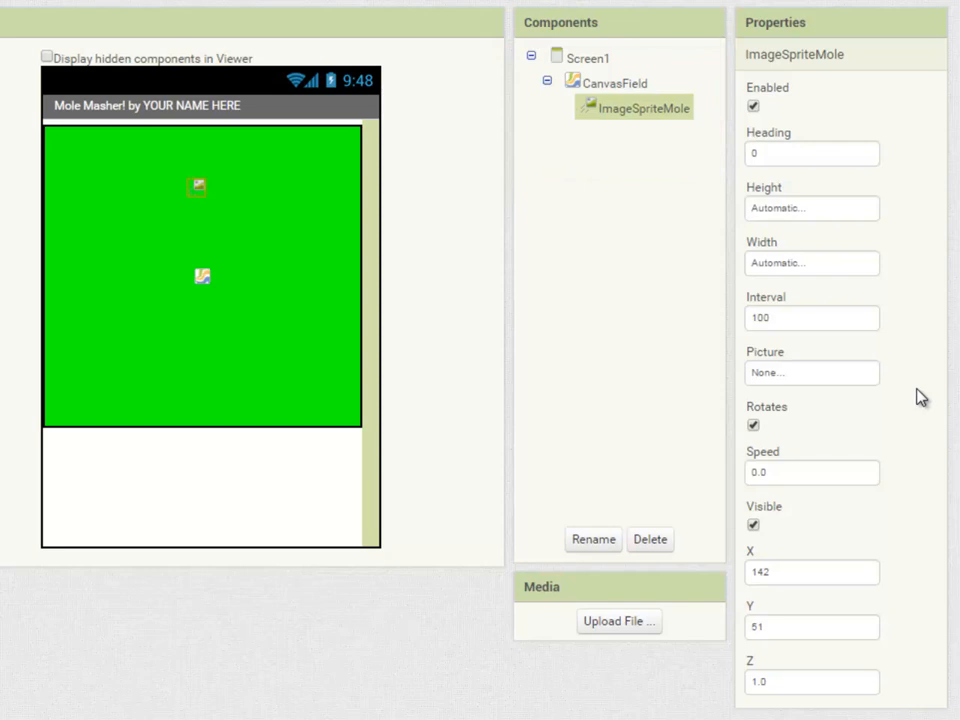
mouse_move(800, 376)
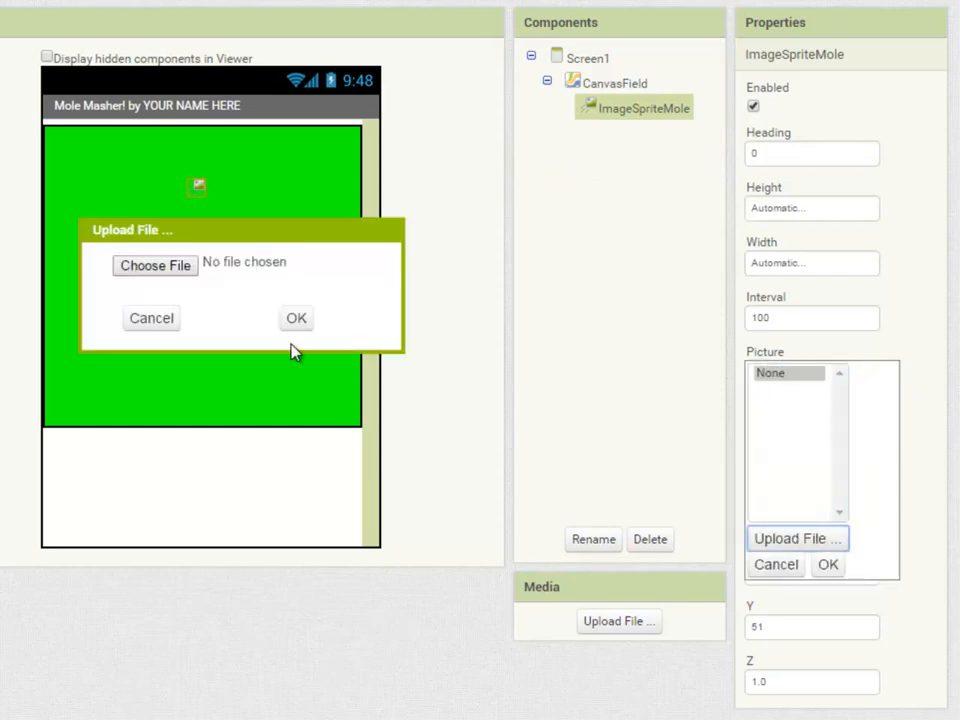
Upload mole.png from the computer as the mole sprite's Picture
left_click(156, 264)
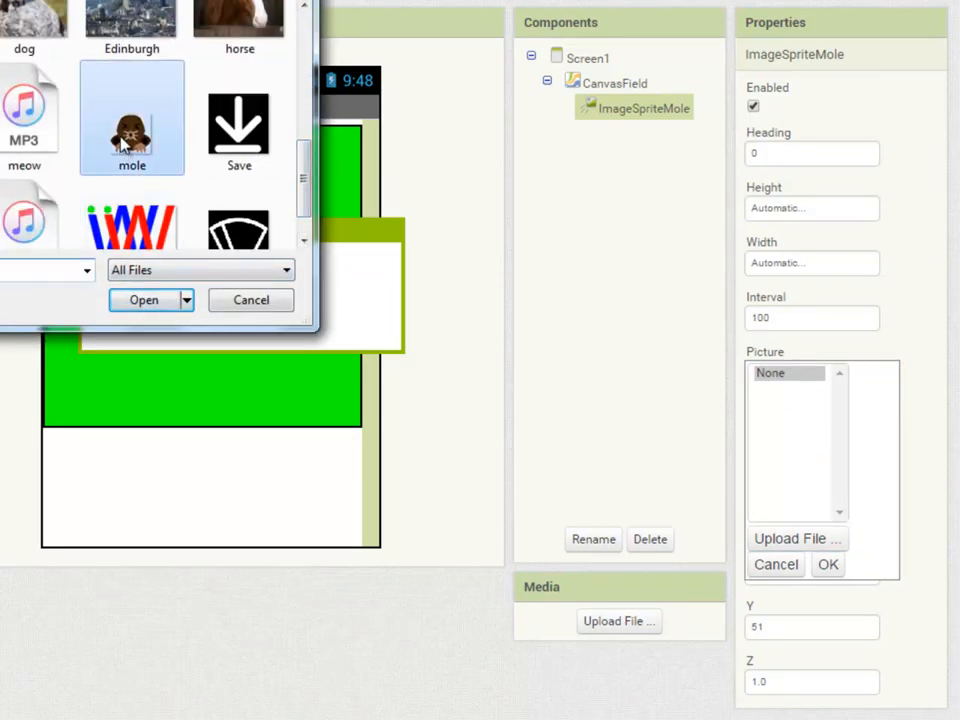
left_click(144, 300)
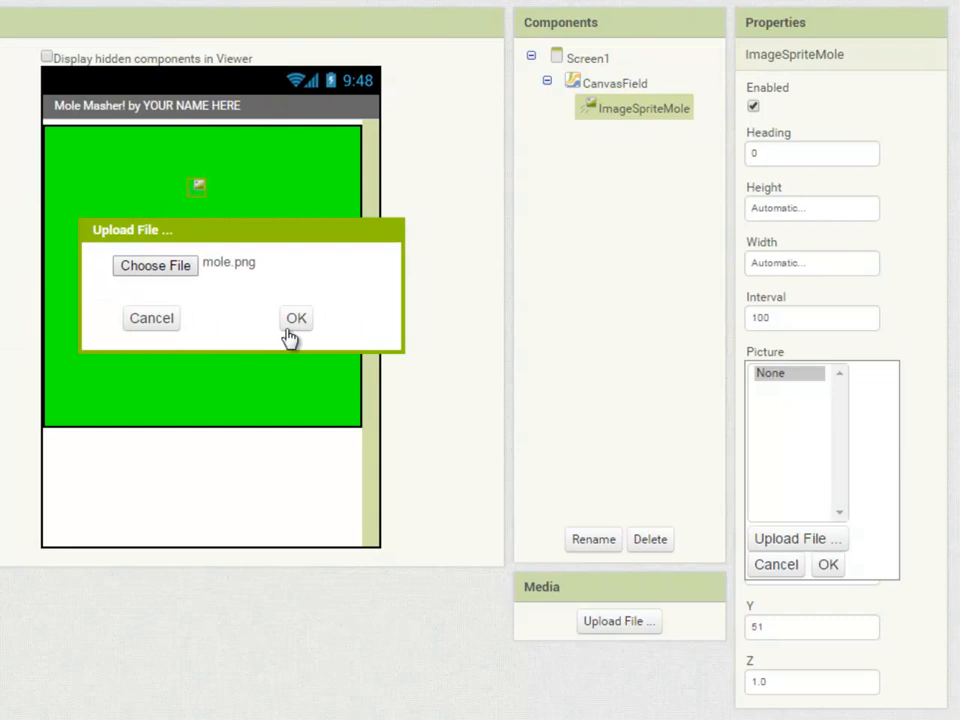
left_click(296, 318)
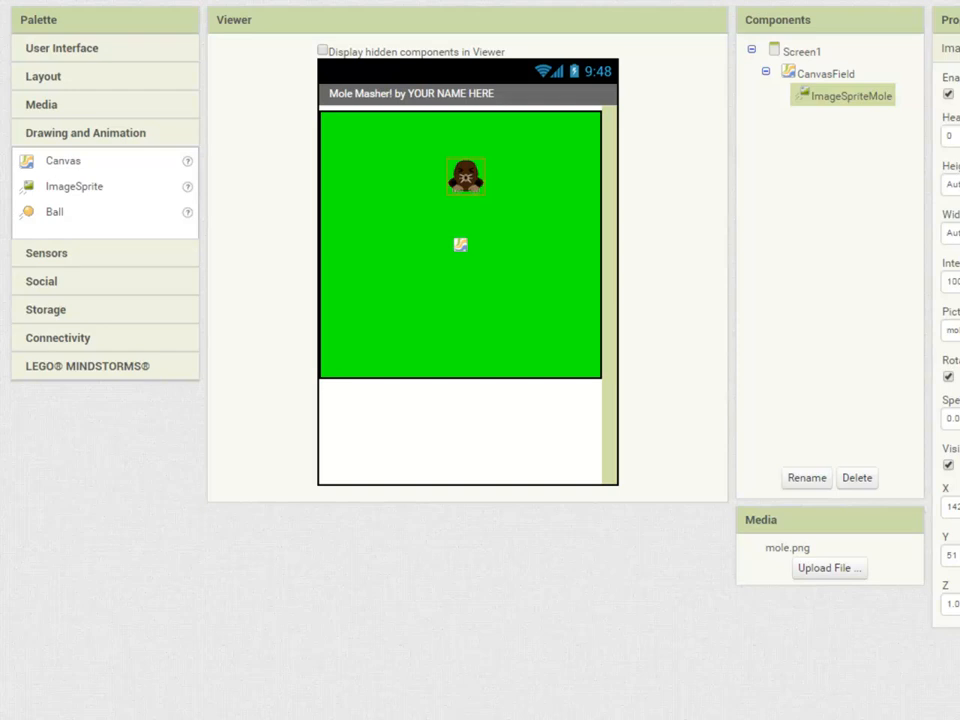
Add a layout arrangement under the canvas and rename its button to ButtonStart
left_click(44, 76)
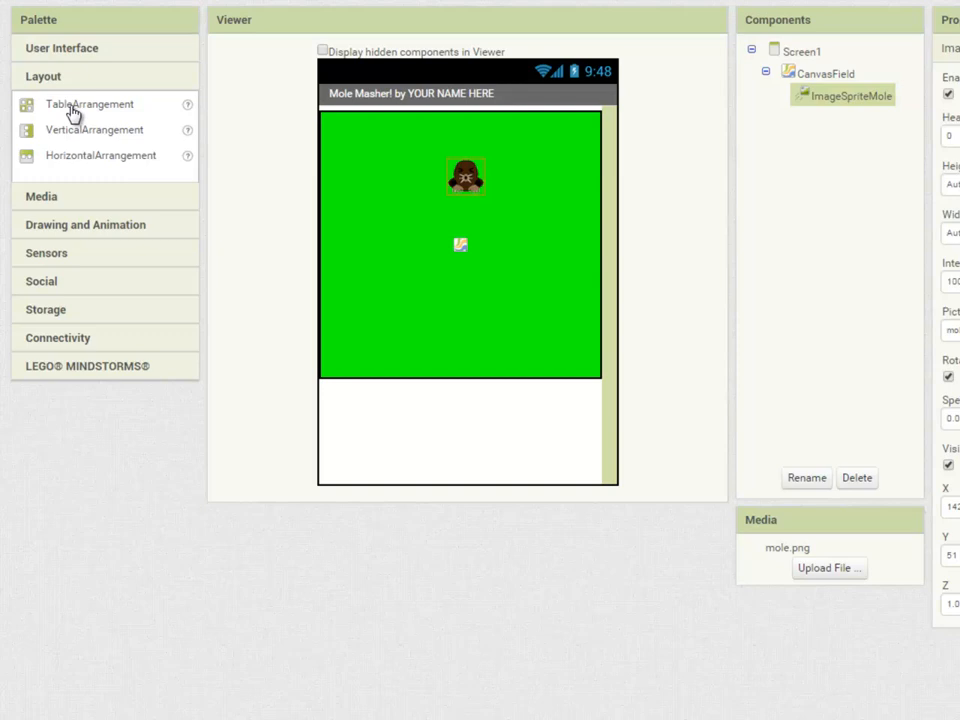
left_click_drag(88, 104, 364, 450)
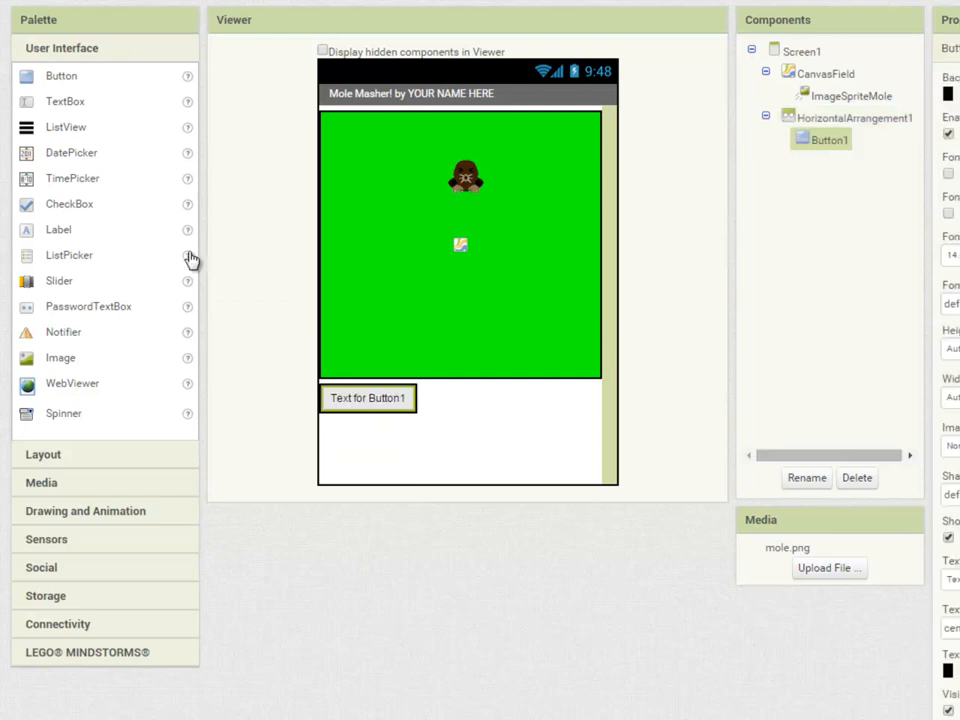
mouse_move(172, 272)
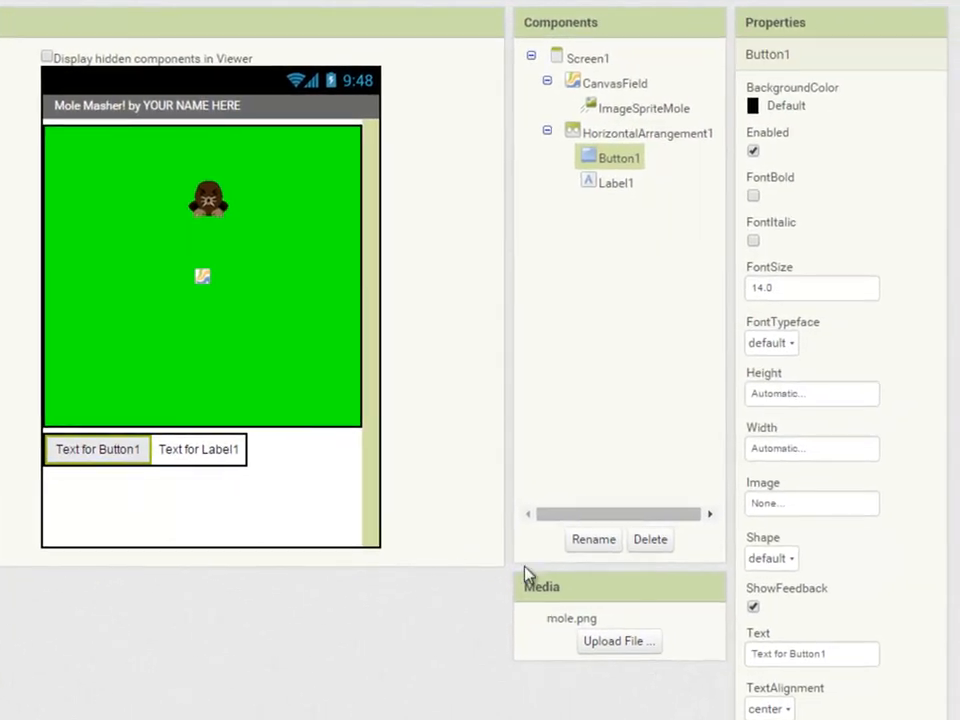
left_click(592, 540)
type("ButtonStart")
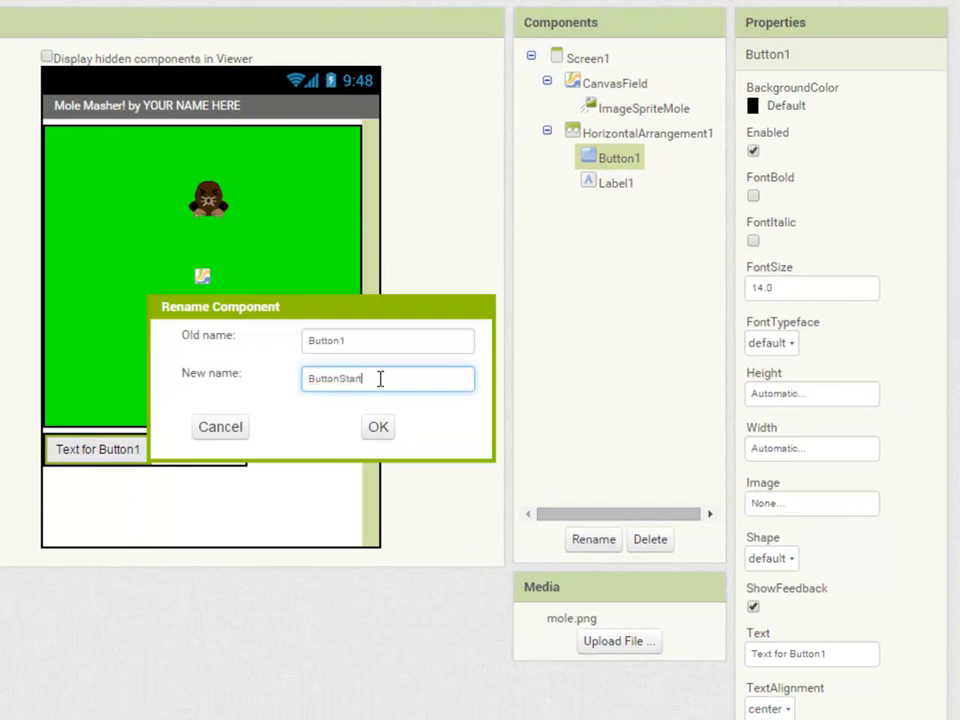
left_click(378, 428)
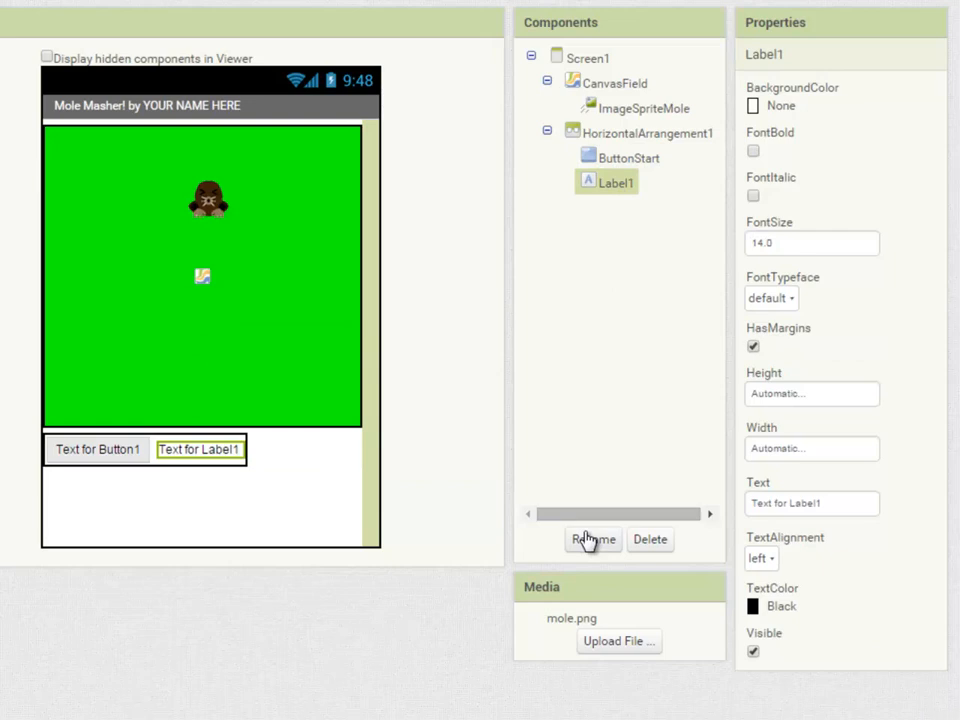
Rename Label1 to LabelScore
left_click(592, 540)
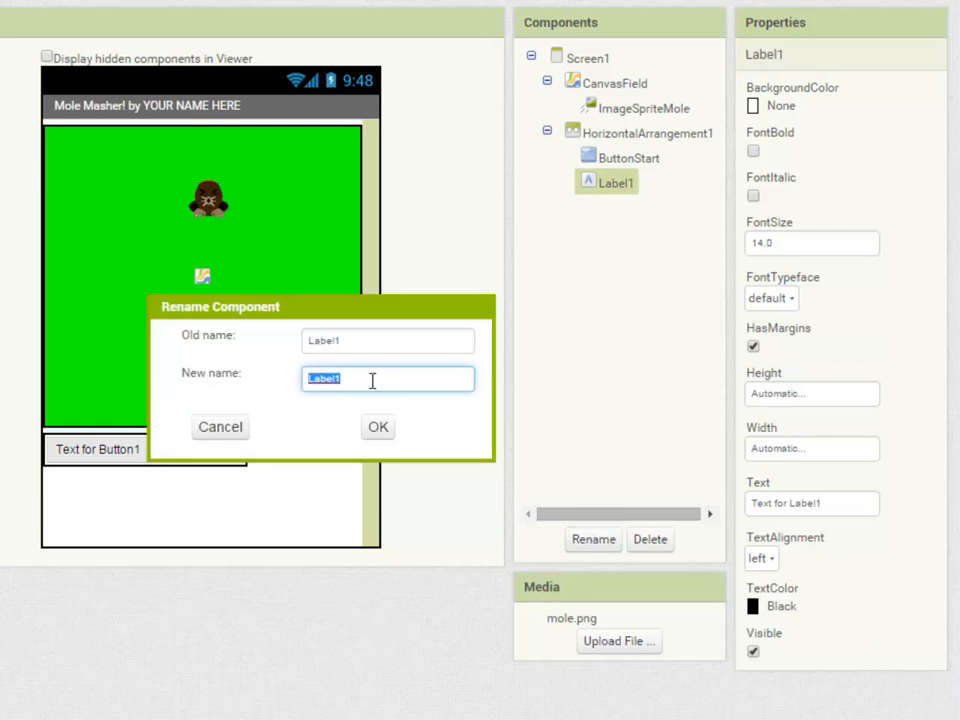
type("LabelS")
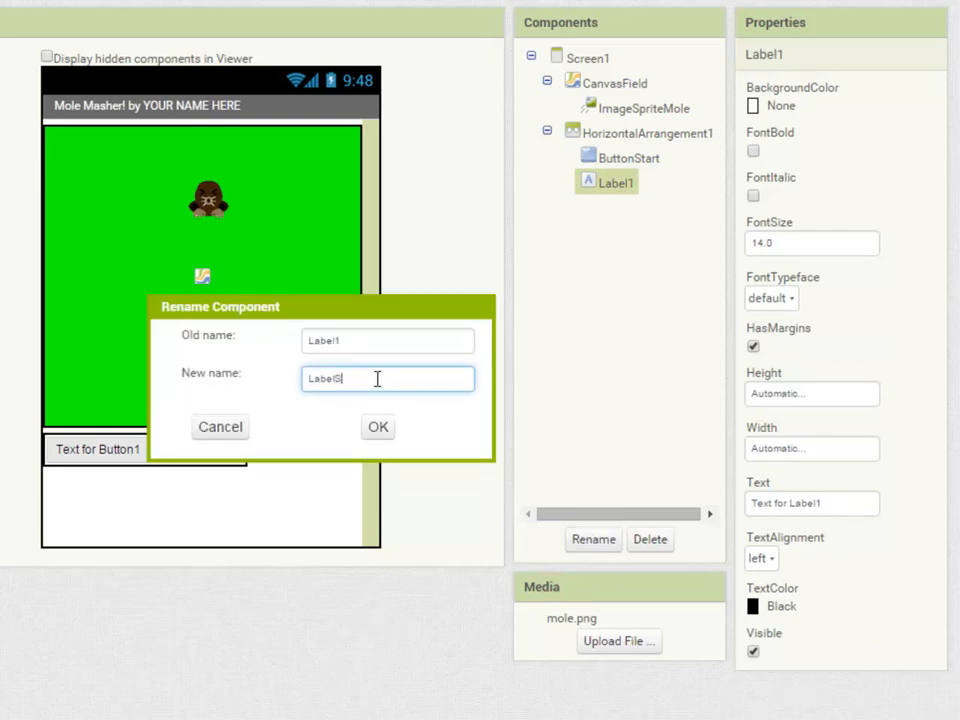
type("core")
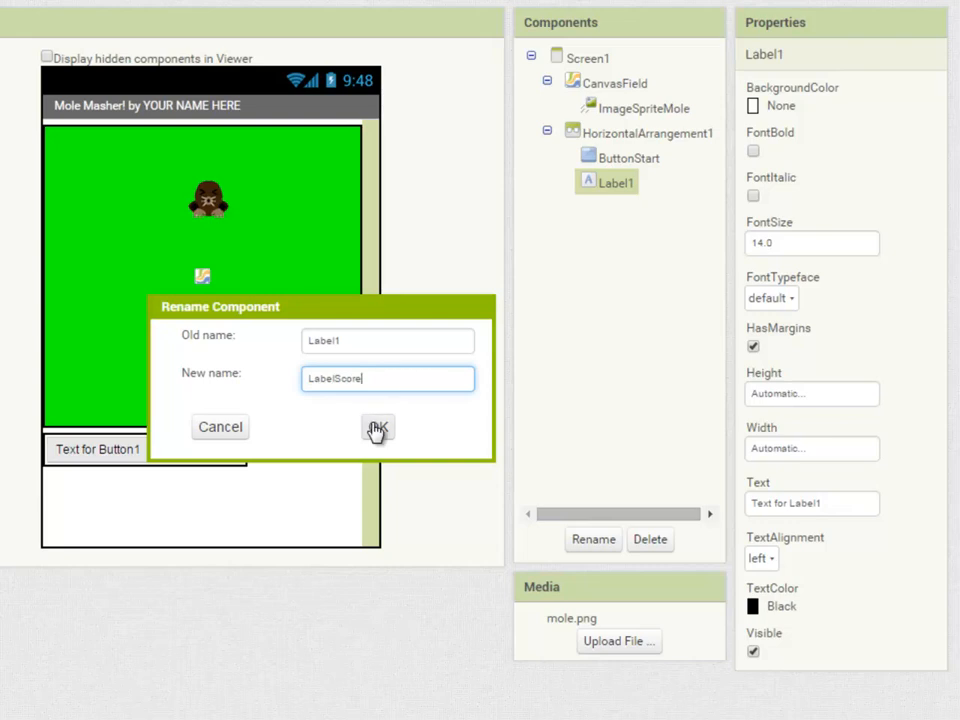
left_click(378, 428)
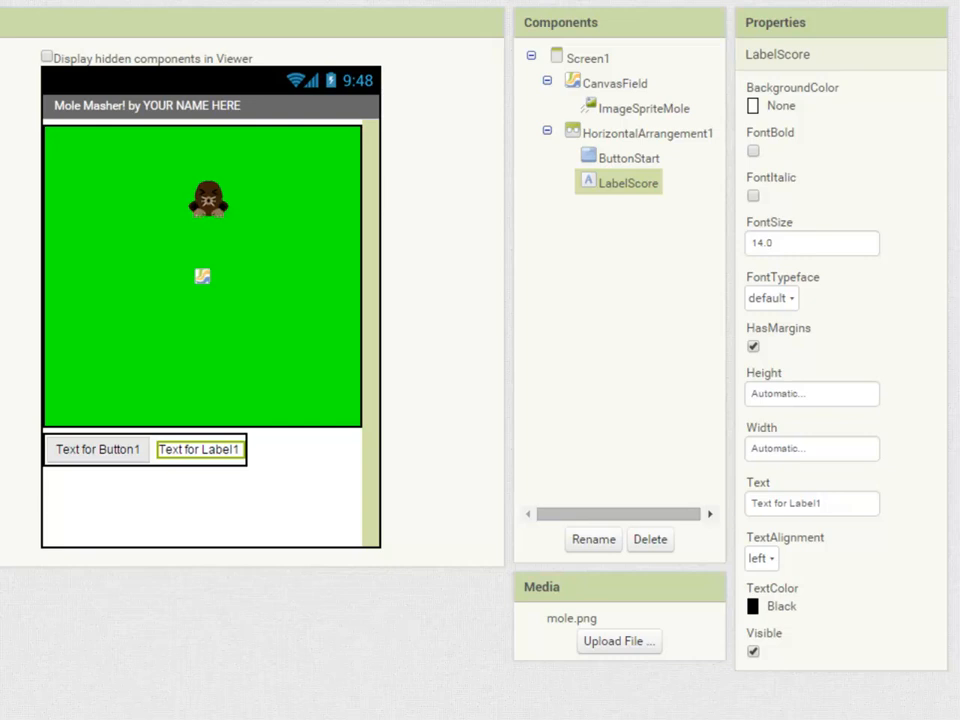
Make ButtonStart's text bold and change it to read 'Start'
left_click(628, 156)
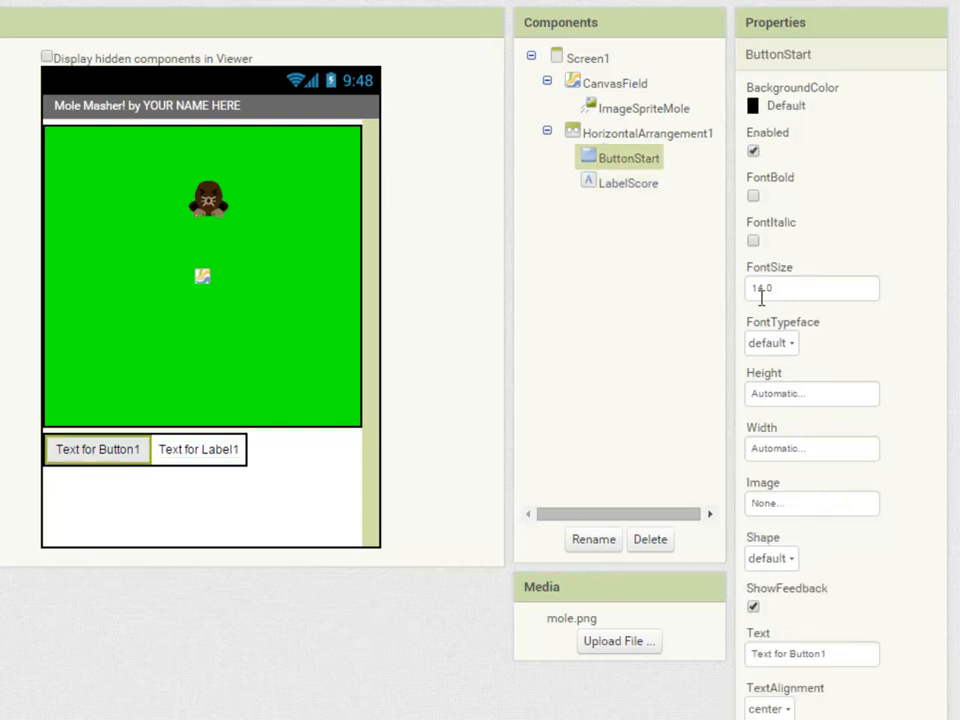
left_click(752, 196)
type("18")
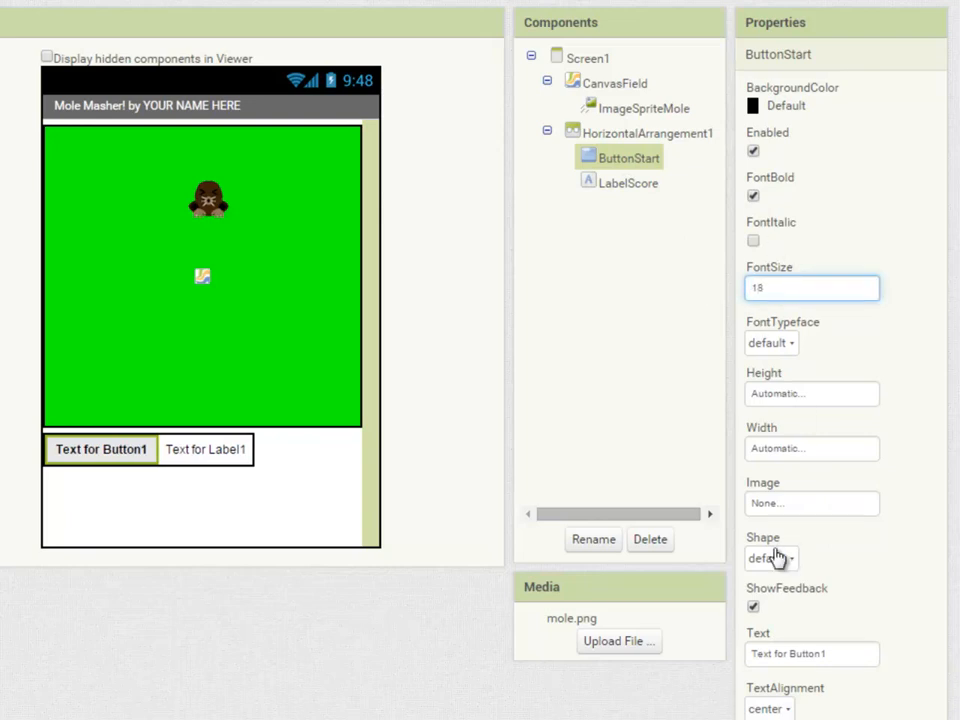
triple_click(810, 654)
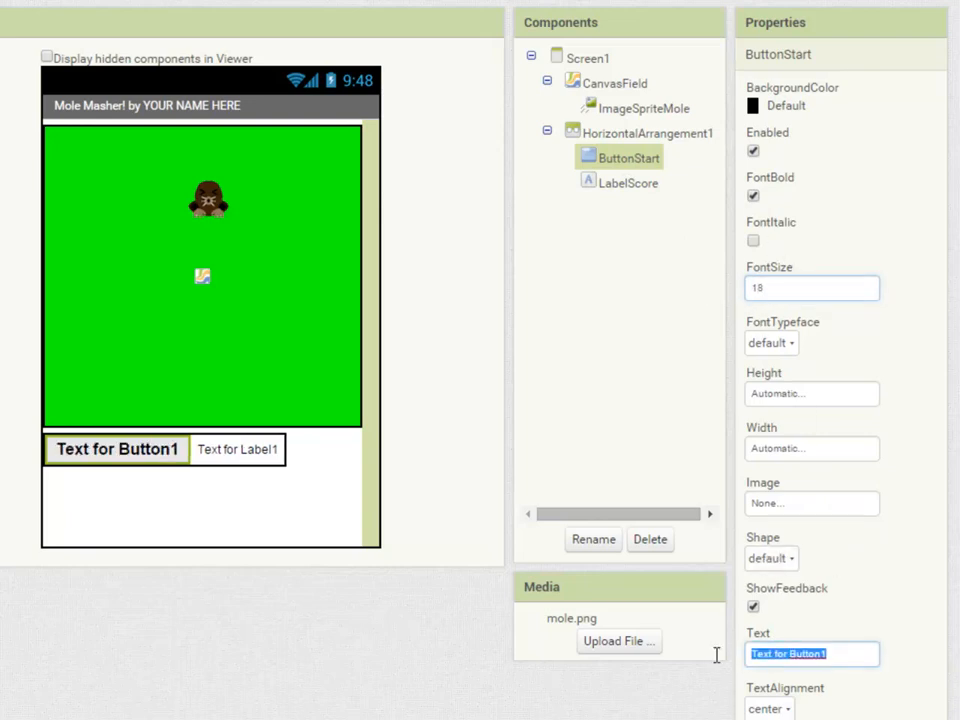
type("Start")
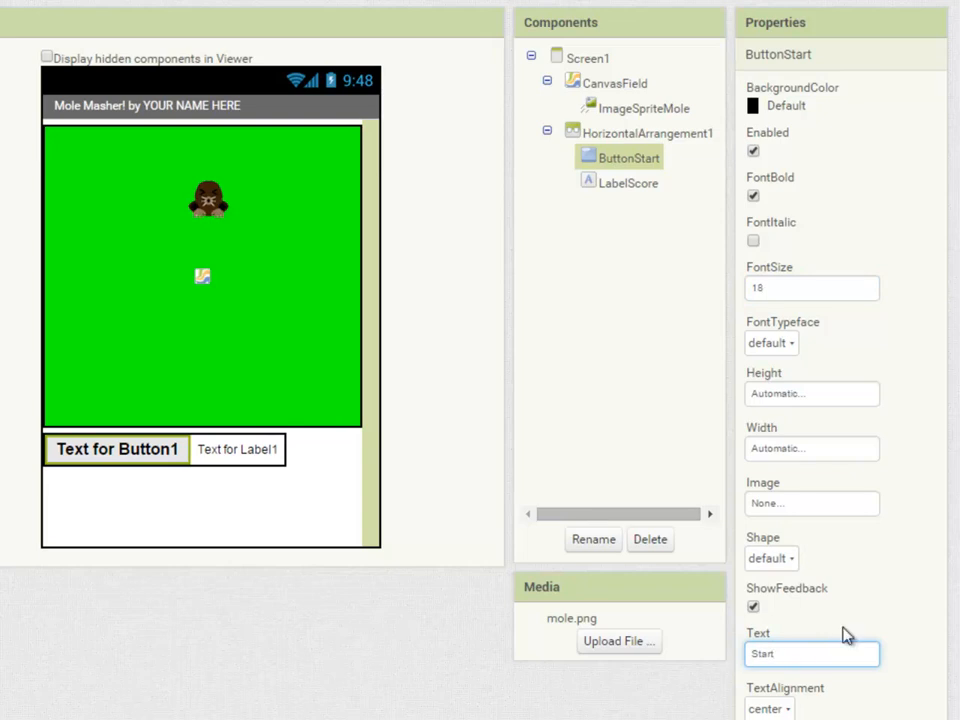
mouse_move(892, 600)
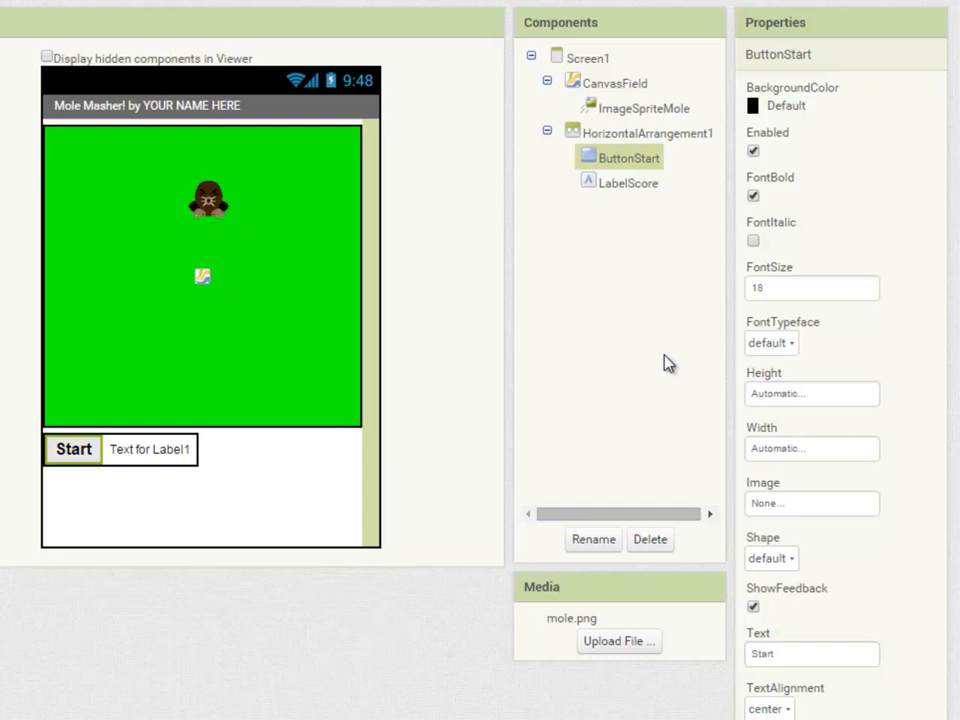
Make LabelScore's text bold and change it to read 'Score:'
left_click(628, 180)
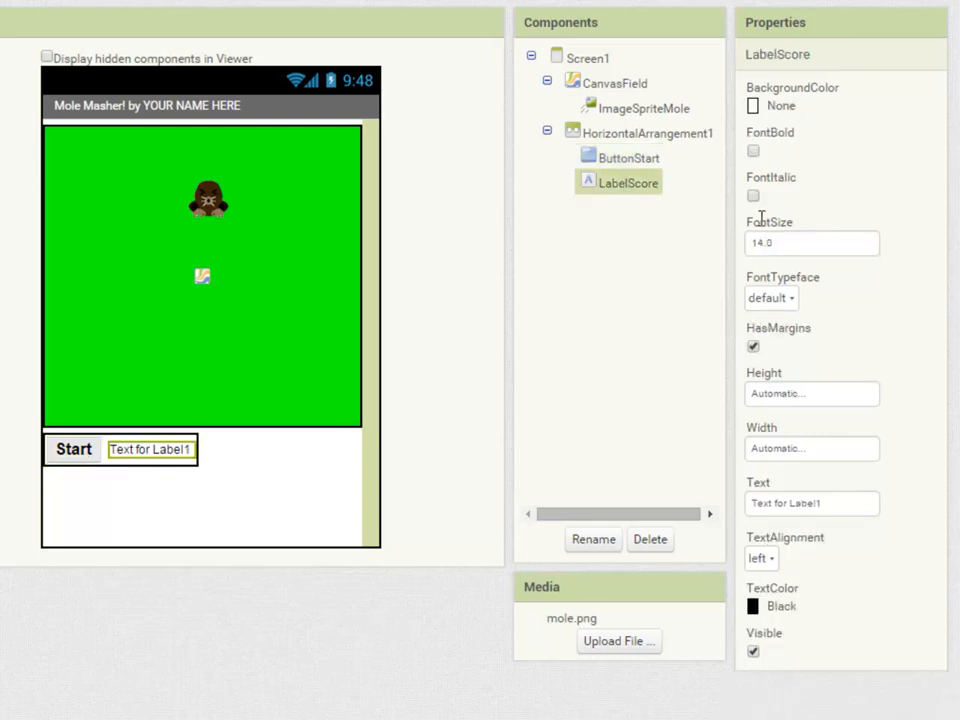
left_click(752, 150)
type("18")
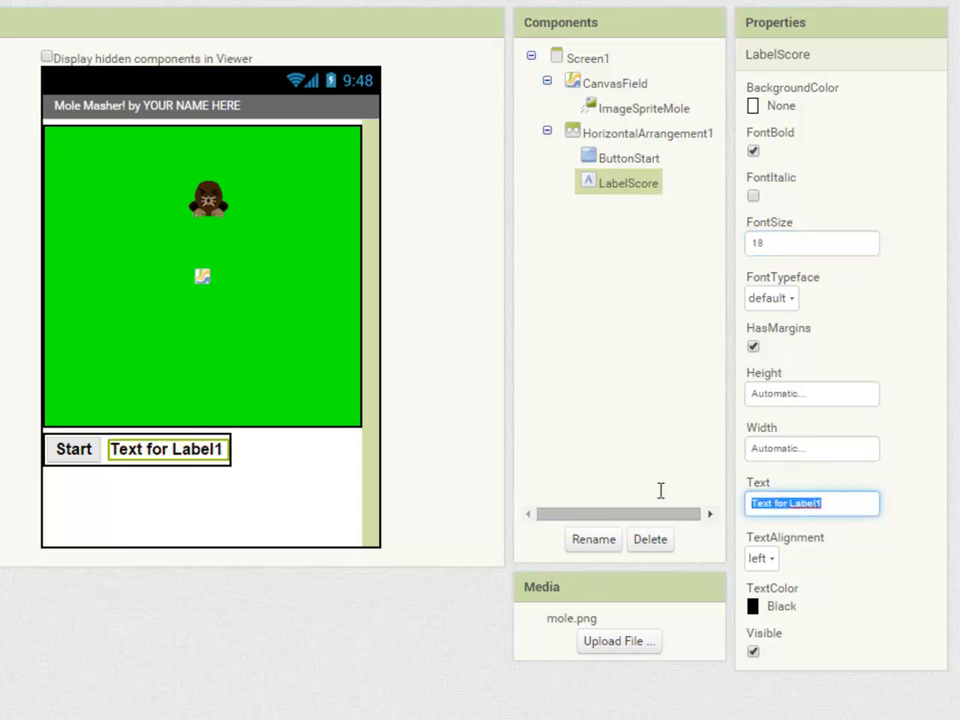
type("Scor")
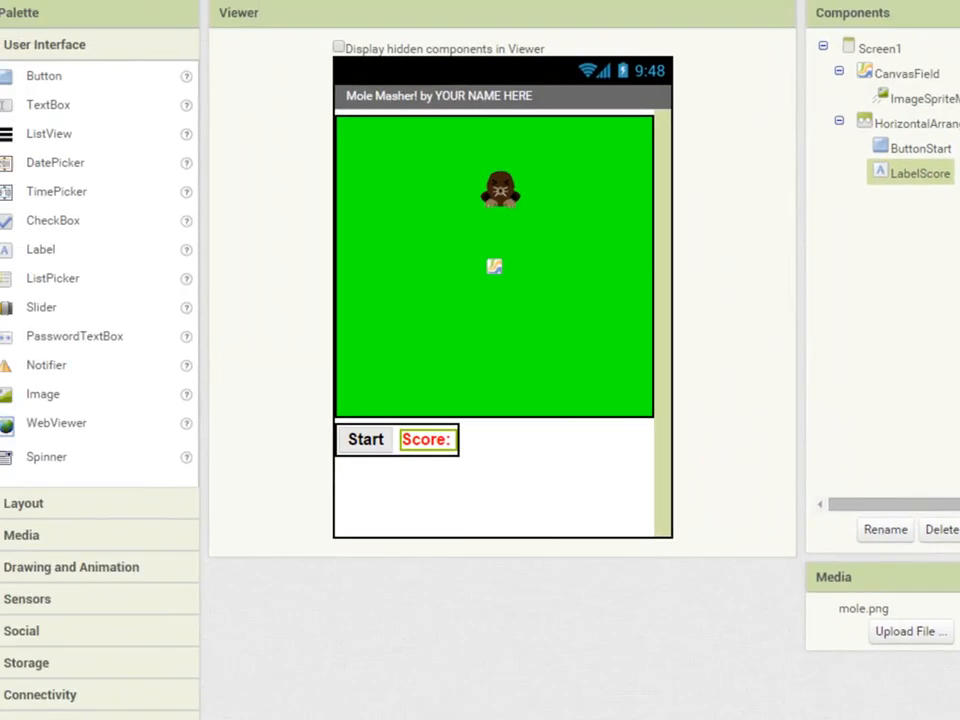
Add a Clock from Sensors with TimerInterval 1000
left_click(28, 598)
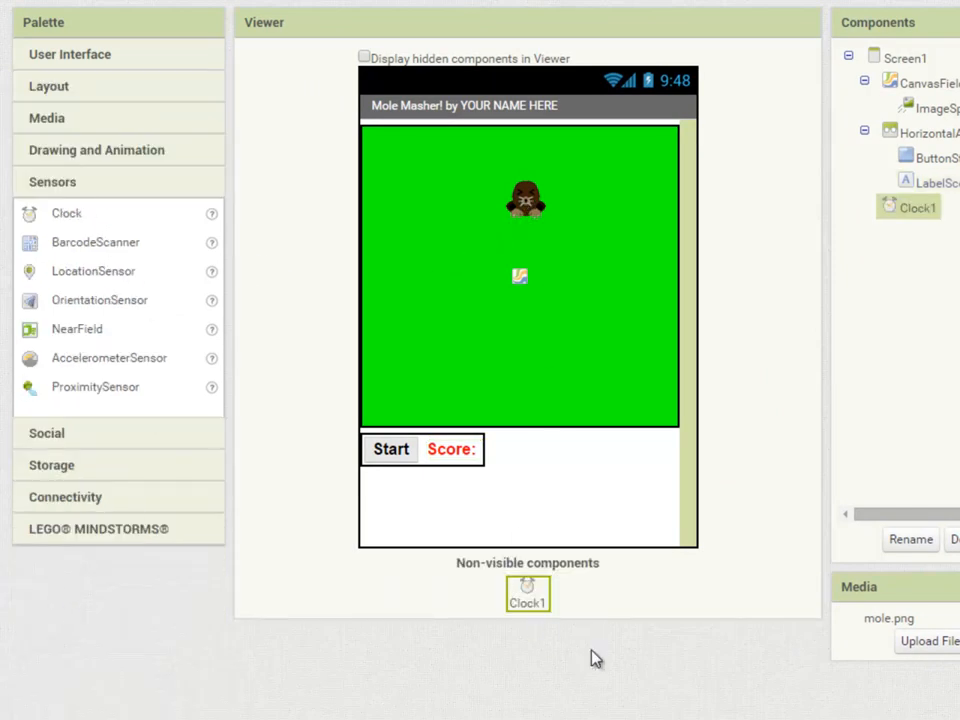
mouse_move(624, 690)
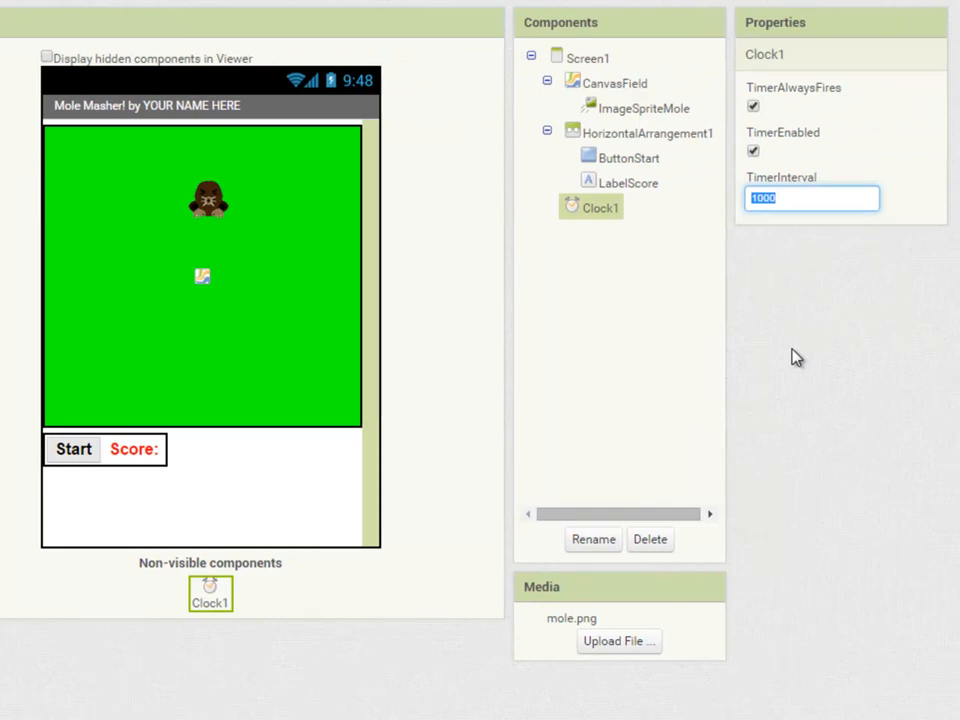
left_click(796, 356)
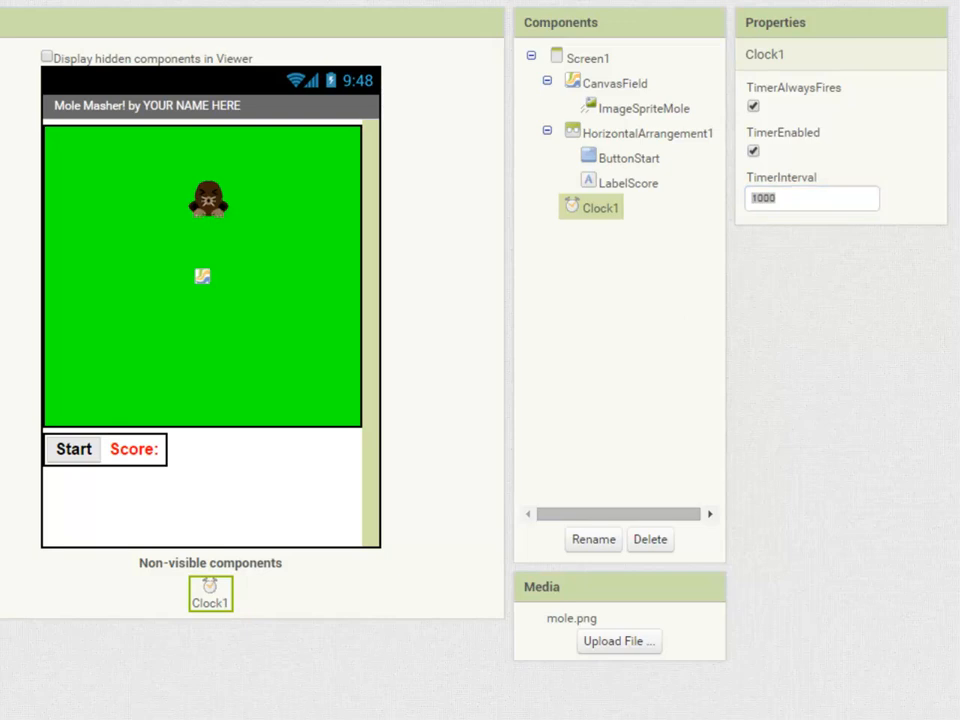
Rename Clock1 to ClockMoleTimer
left_click(592, 540)
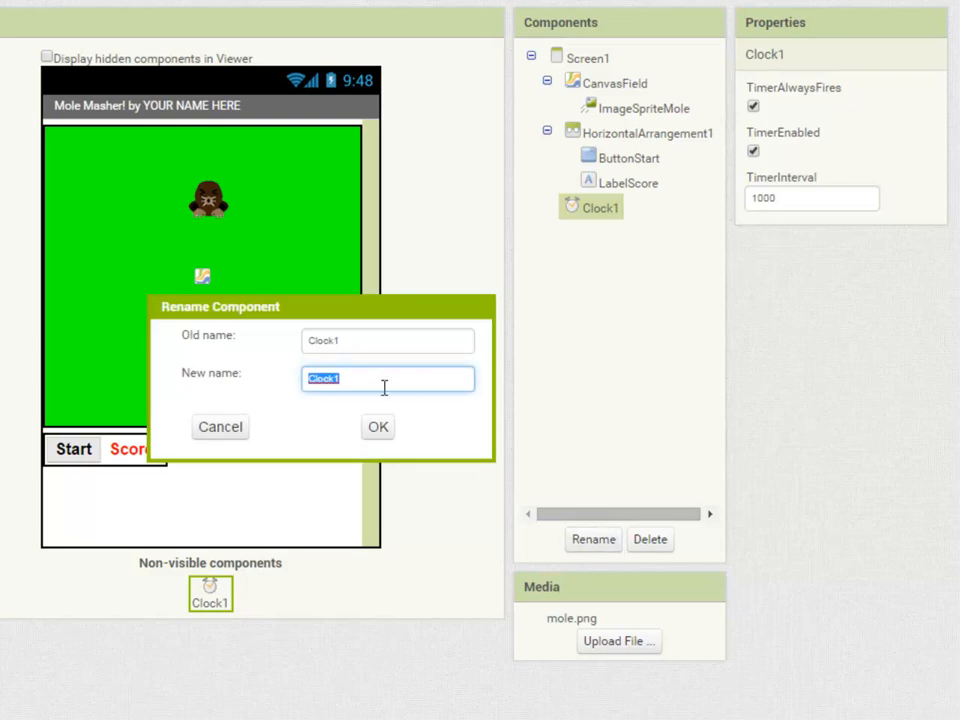
type("ClockM")
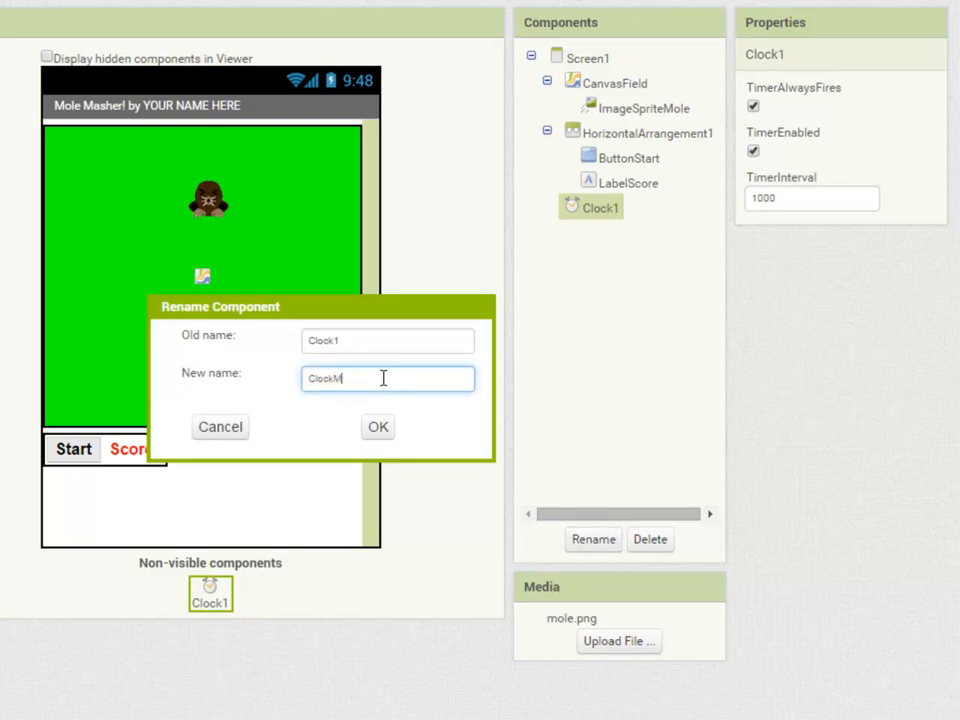
type("oleT")
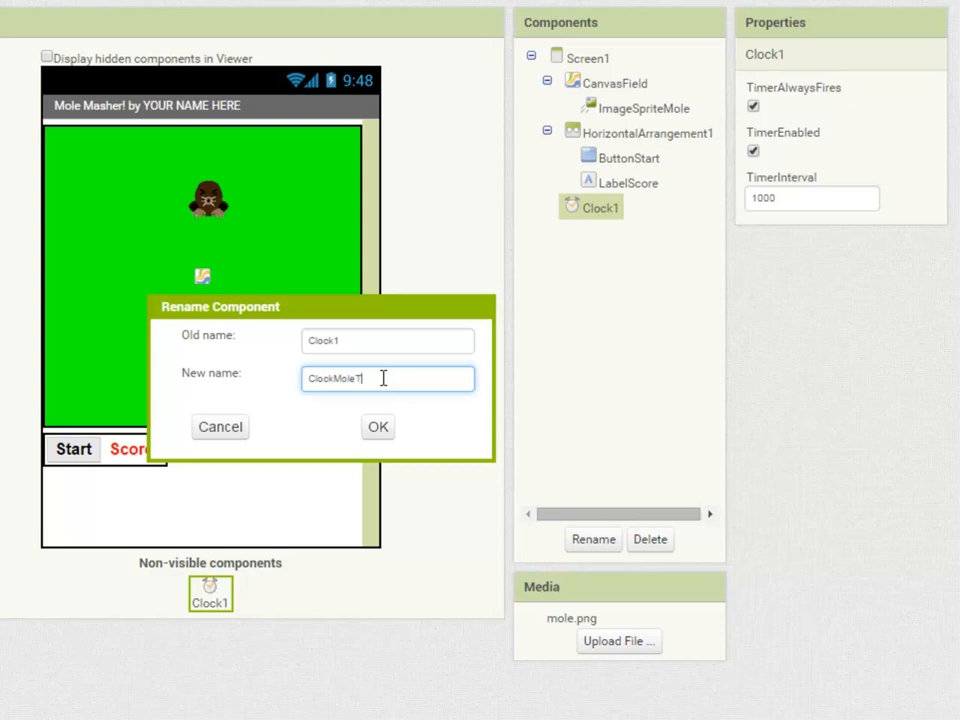
type("imer")
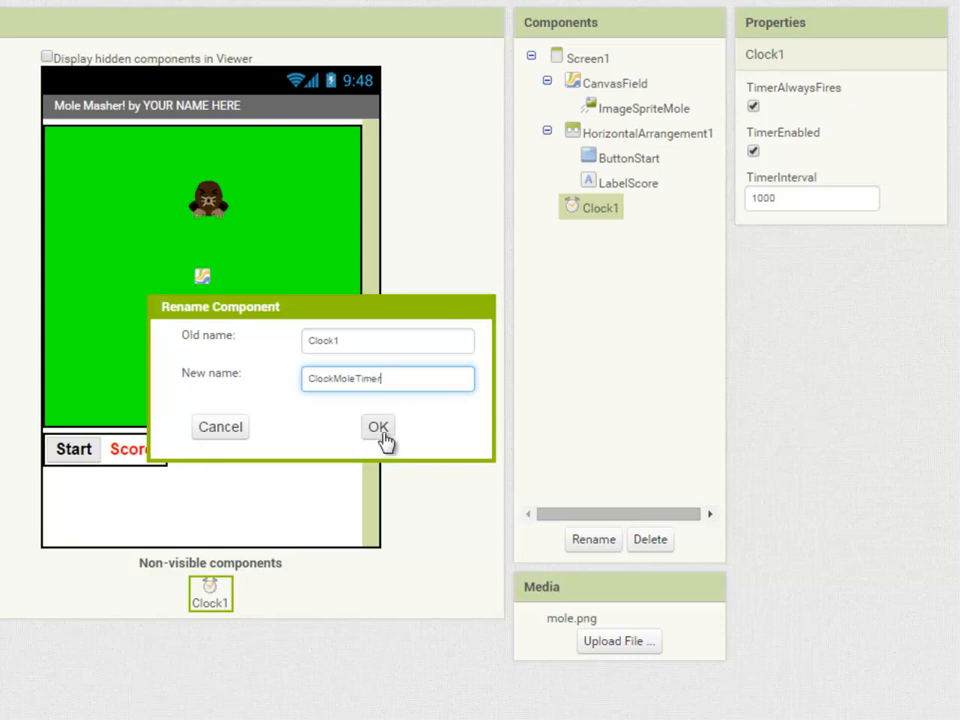
left_click(378, 428)
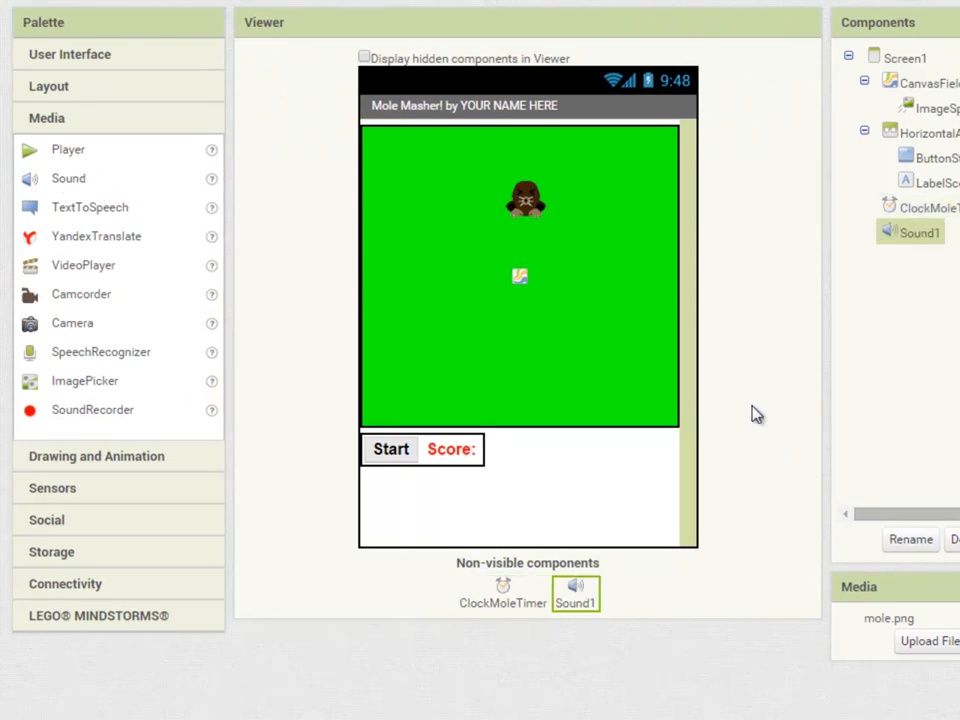
mouse_move(904, 540)
type("SoundMoleHit")
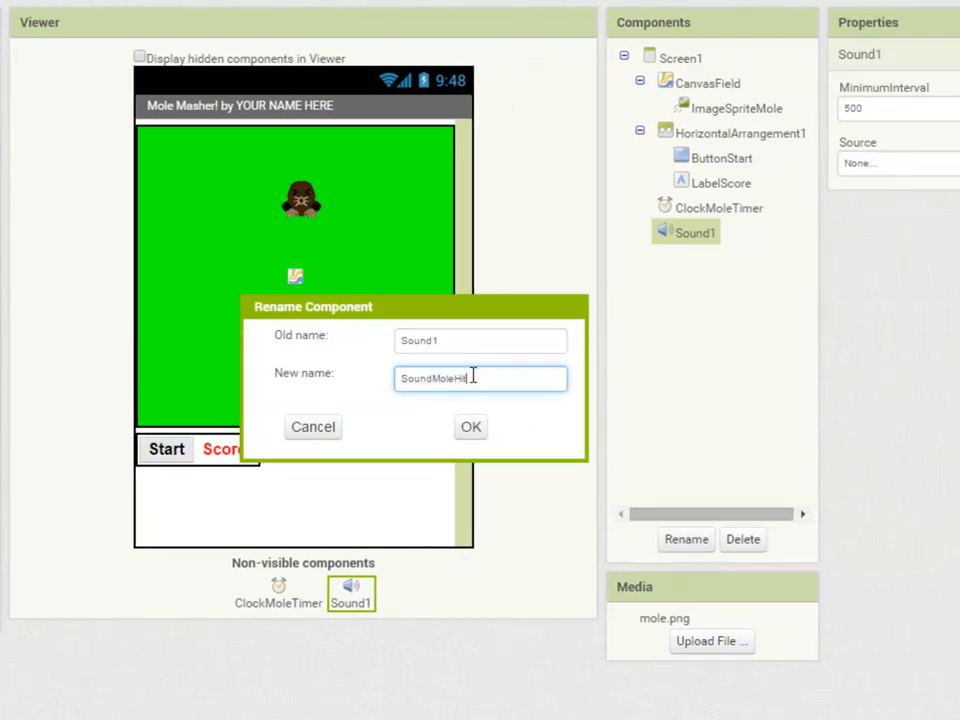
Rename the sound to SoundMoleHit and upload squeak.mp3 as its source
left_click(470, 428)
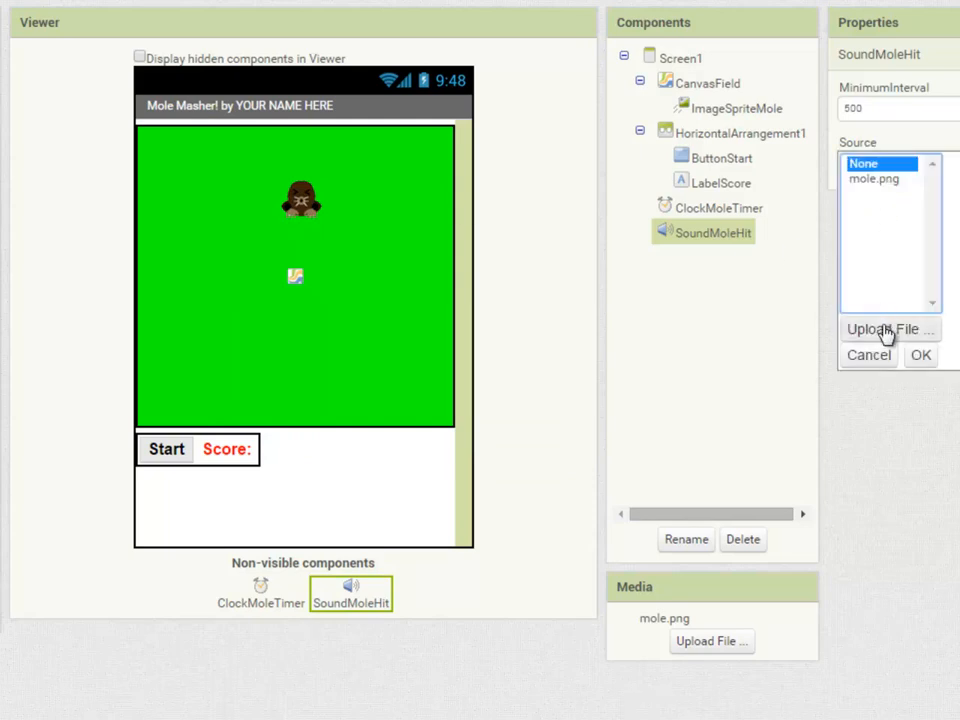
left_click(888, 328)
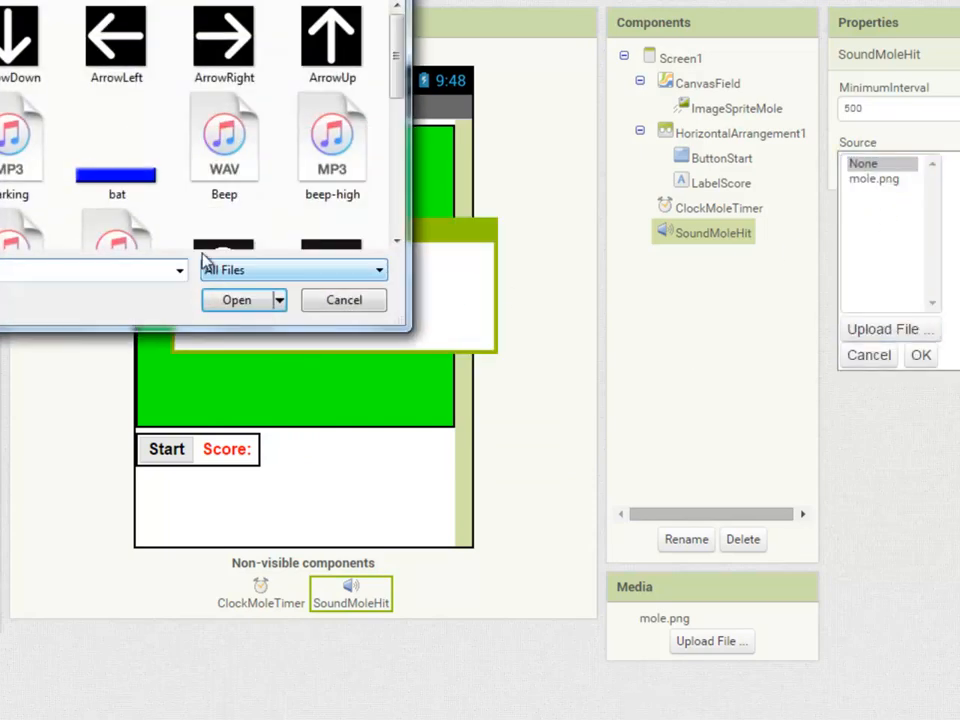
scroll("down", 3)
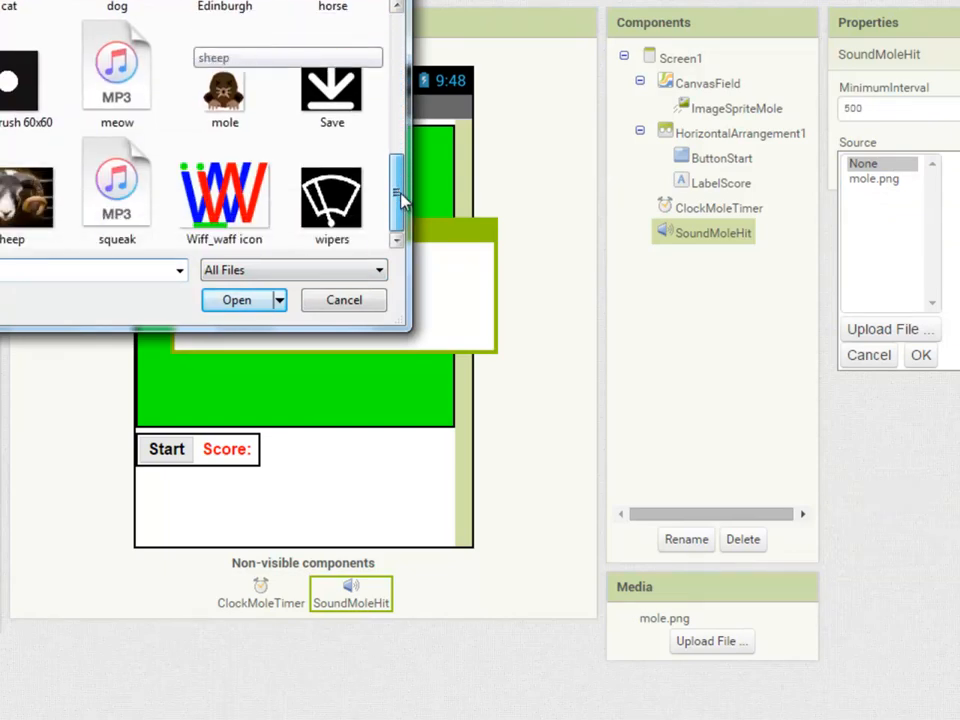
left_click(116, 190)
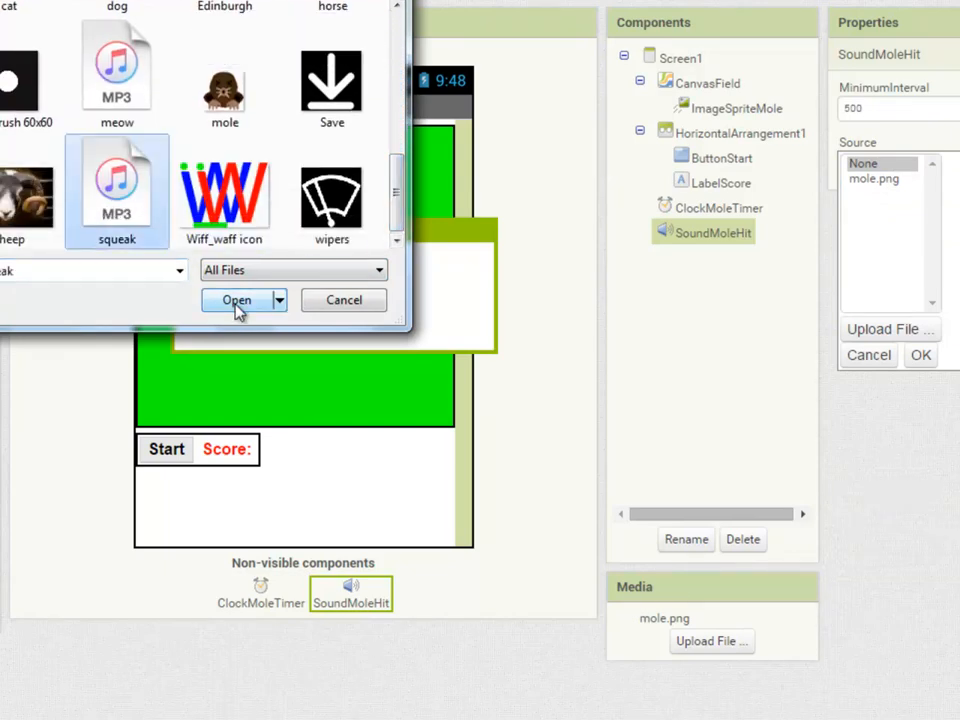
left_click(236, 300)
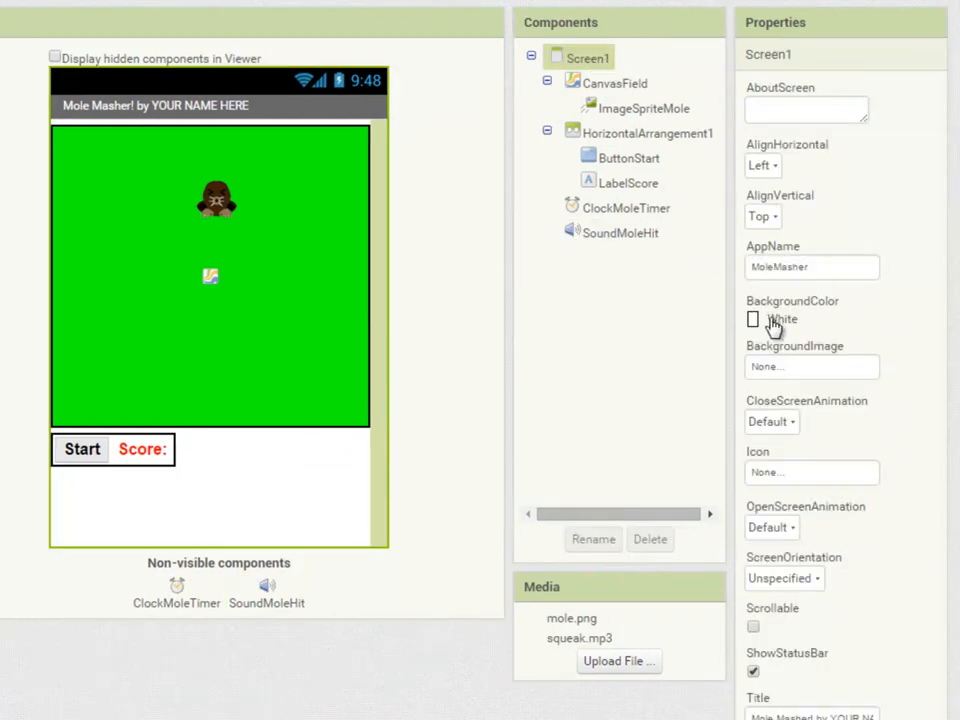
Set Screen1's BackgroundColor to Black
left_click(752, 320)
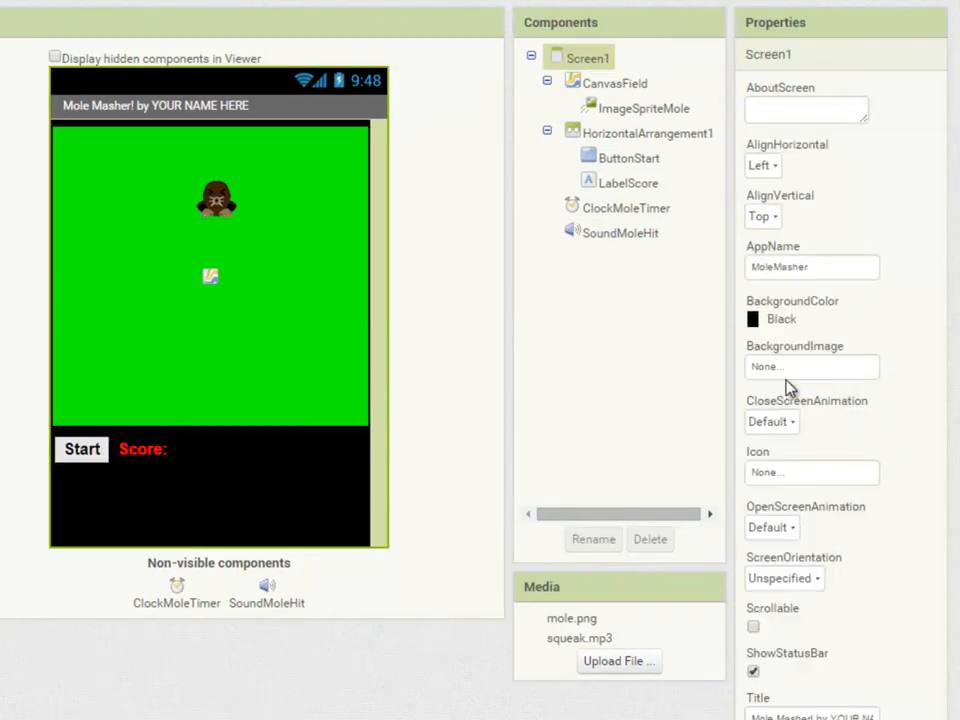